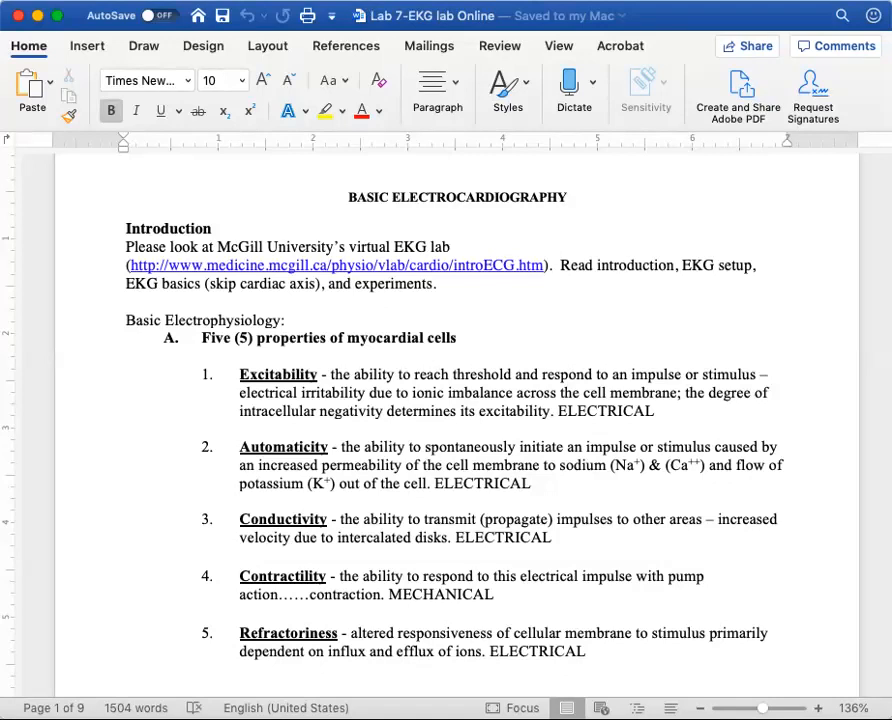
- Scroll to section B, Conduction pathway for Action Potential, and select its labeled heart diagram
{"action": "scroll", "scroll_direction": "down", "scroll_amount": 3}
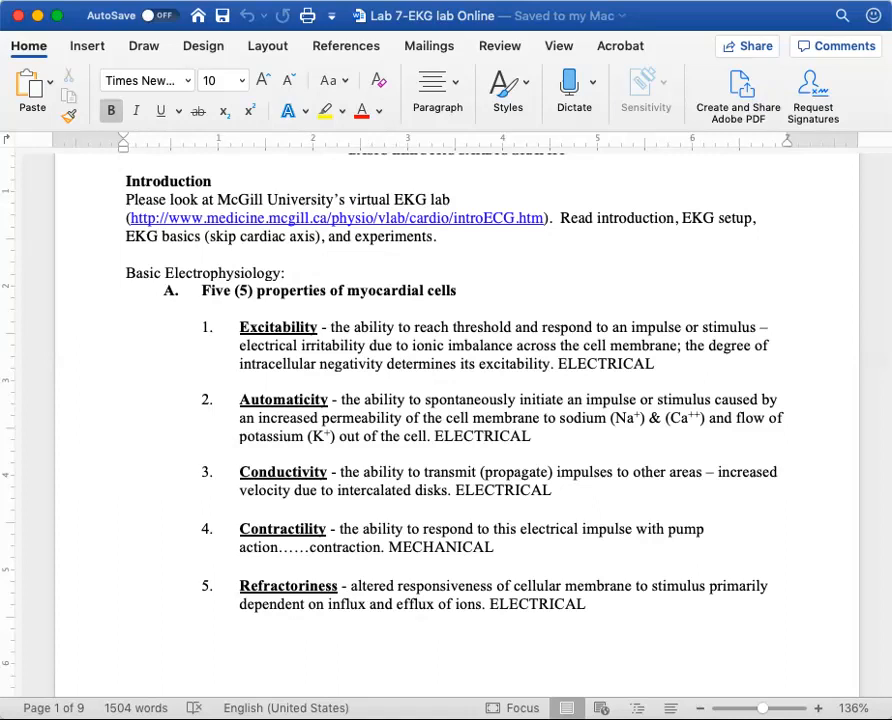
{"action": "scroll", "scroll_direction": "down", "scroll_amount": 3}
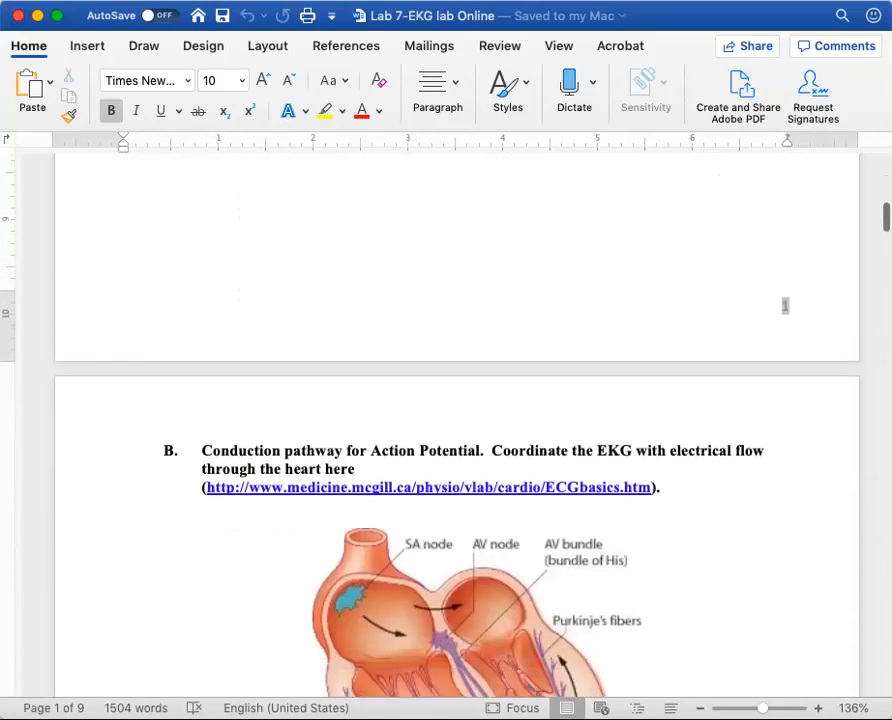
{"action": "scroll", "scroll_direction": "down", "scroll_amount": 3}
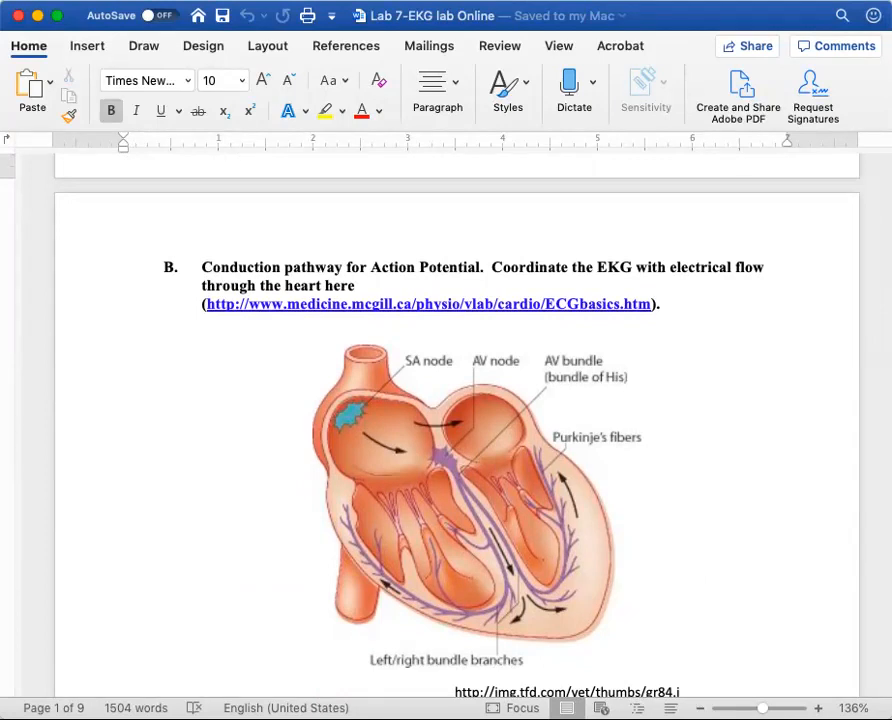
{"action": "left_click", "coordinate": [324, 112]}
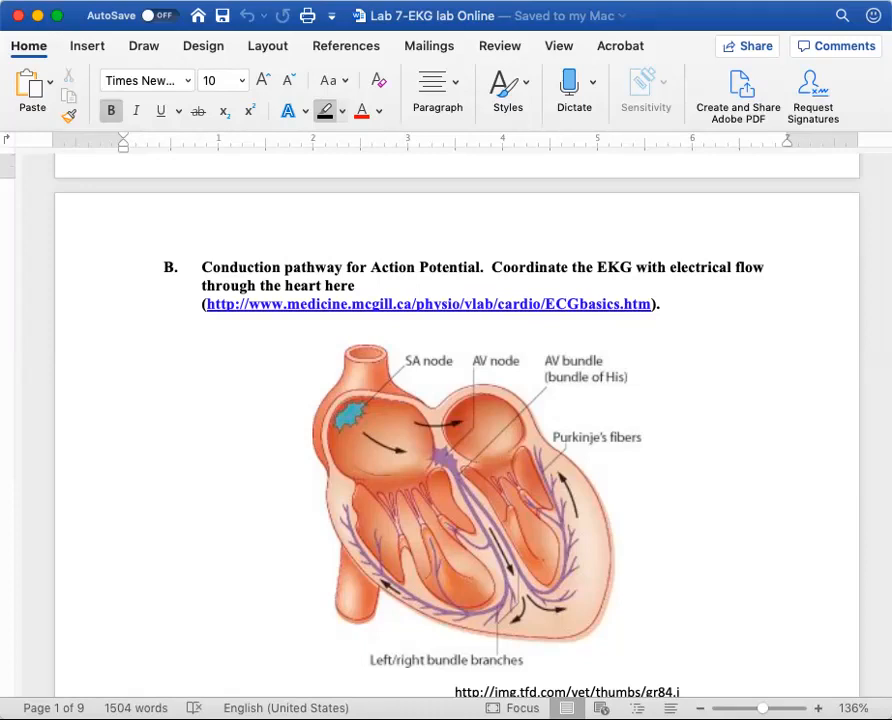
{"action": "left_click", "coordinate": [476, 500]}
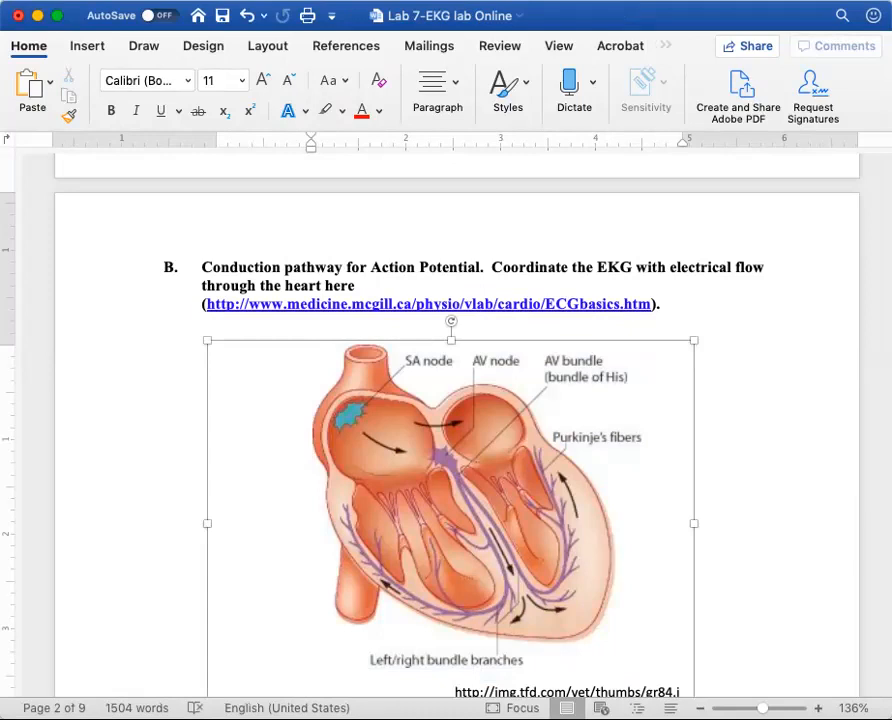
- Advance from the heart diagram to section C, Automaticity and the SA node's pacemaker role
{"action": "left_click", "coordinate": [644, 660]}
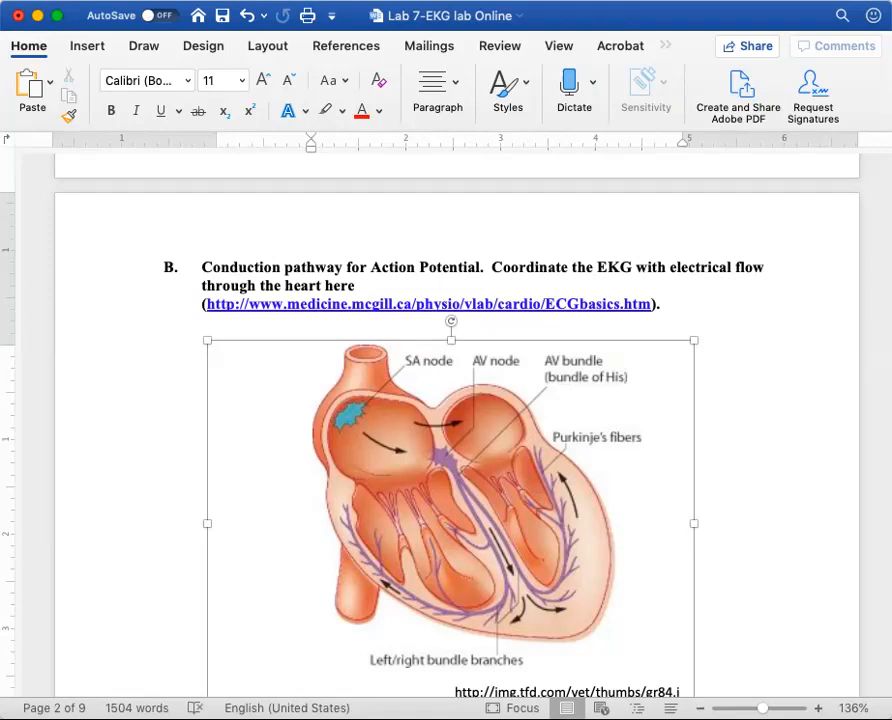
{"action": "left_click", "coordinate": [644, 660]}
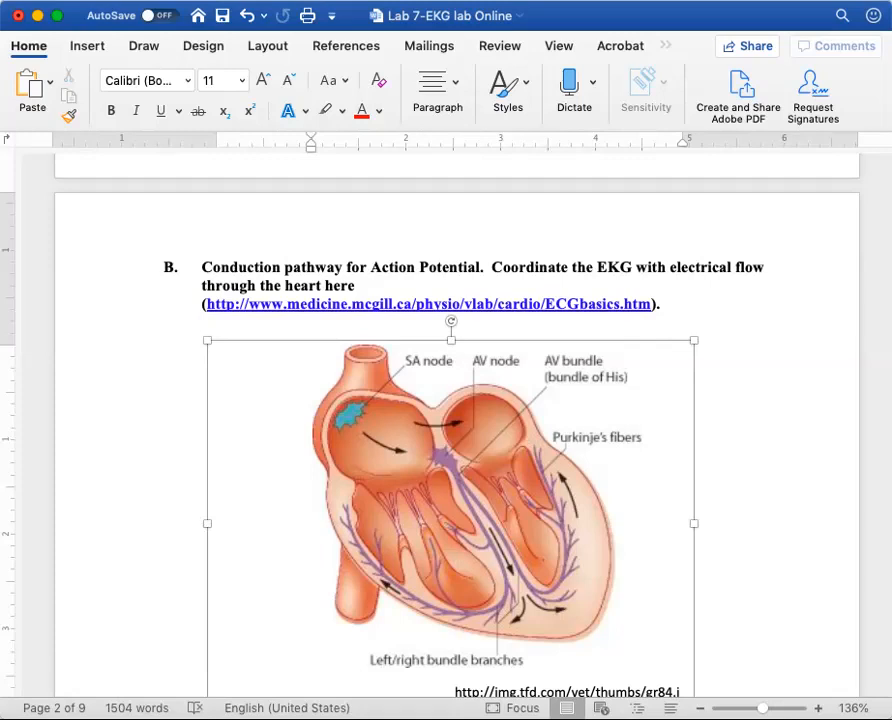
{"action": "left_click", "coordinate": [642, 660]}
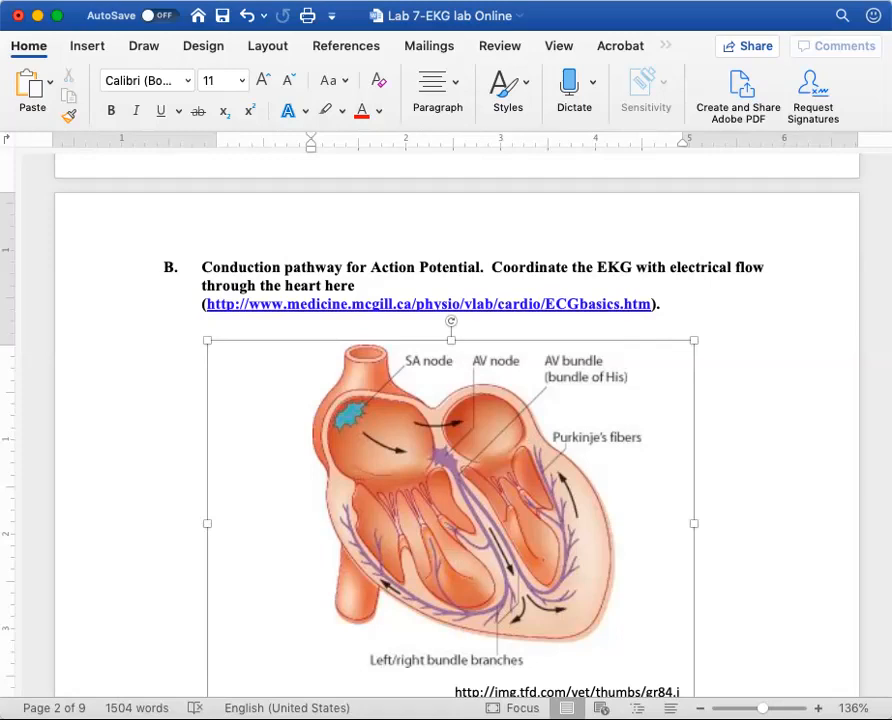
{"action": "left_click", "coordinate": [642, 660]}
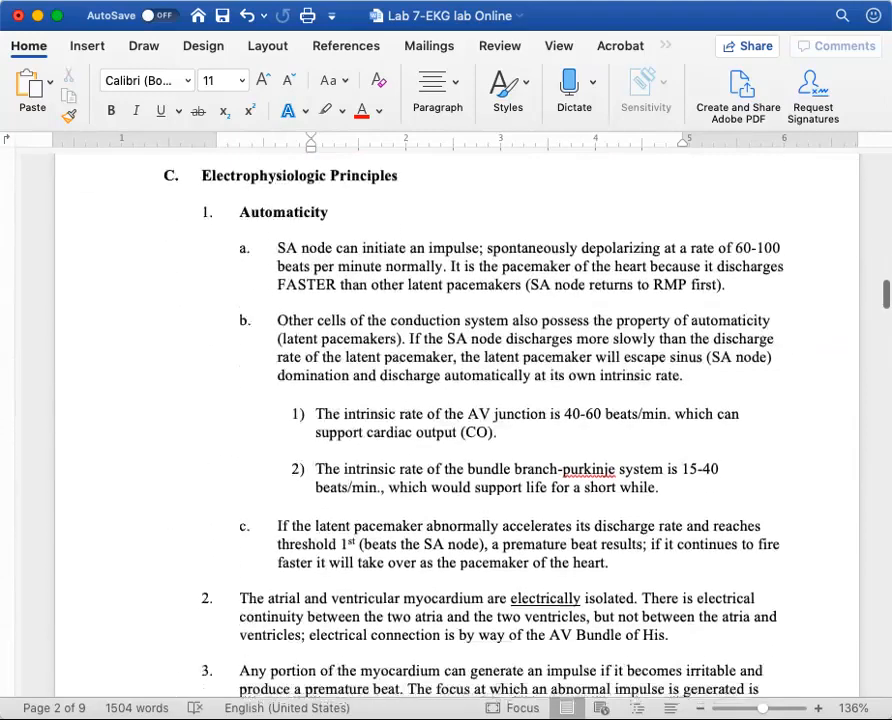
- Scroll through the automaticity points to Mechanics of the Electrocardiogram with Einthoven's Triangle
{"action": "scroll", "scroll_direction": "down", "scroll_amount": 3}
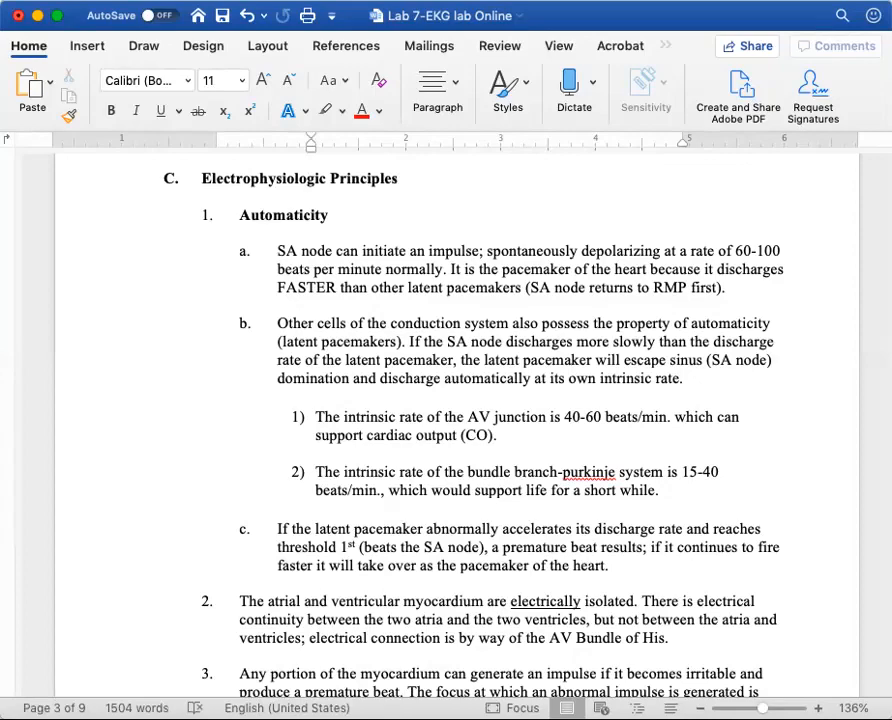
{"action": "scroll", "scroll_direction": "down", "scroll_amount": 3}
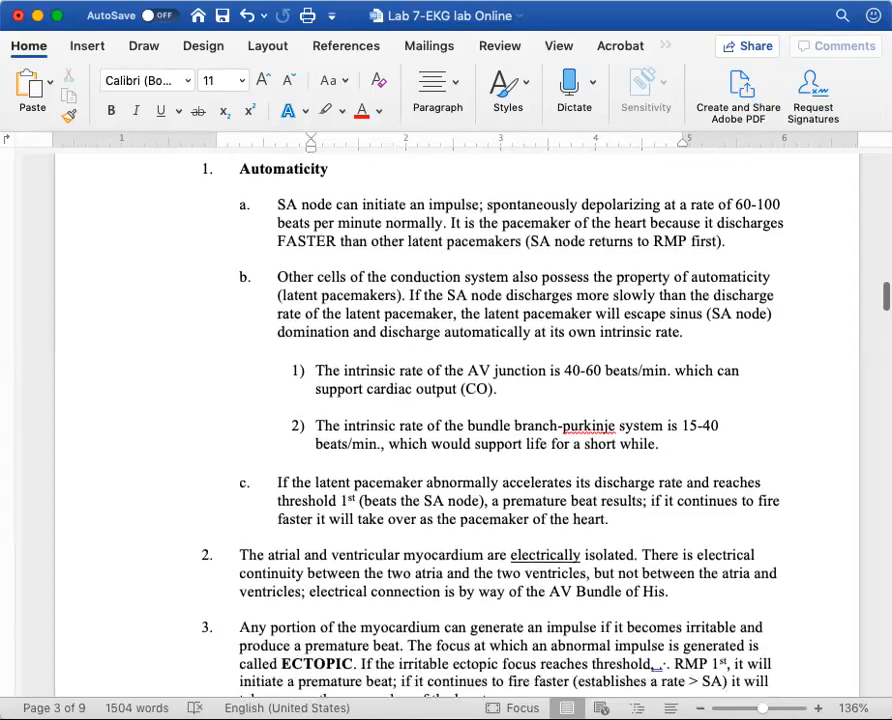
{"action": "scroll", "scroll_direction": "down", "scroll_amount": 3}
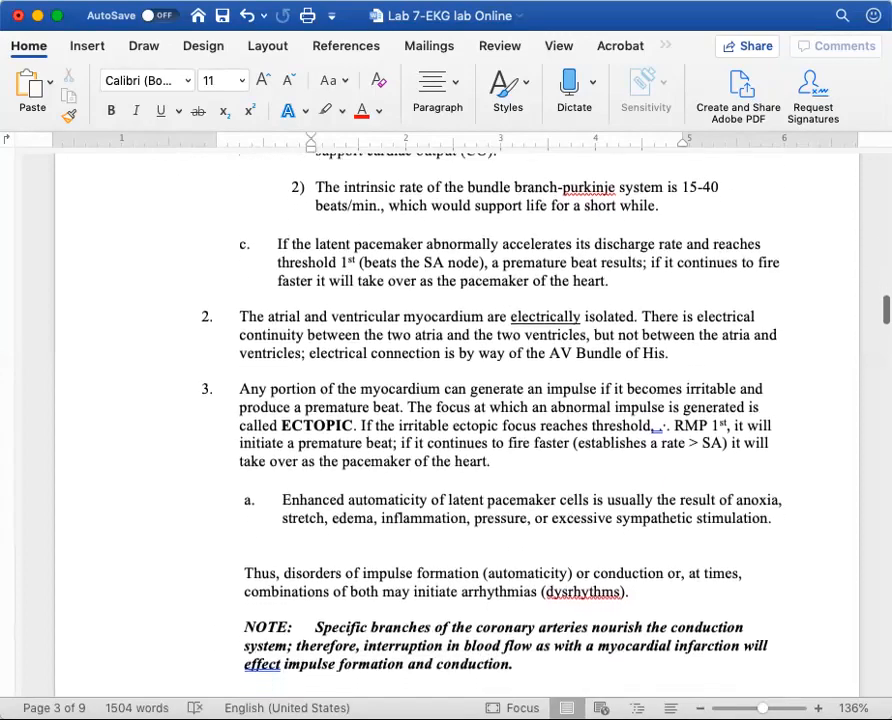
{"action": "scroll", "scroll_direction": "down", "scroll_amount": 3}
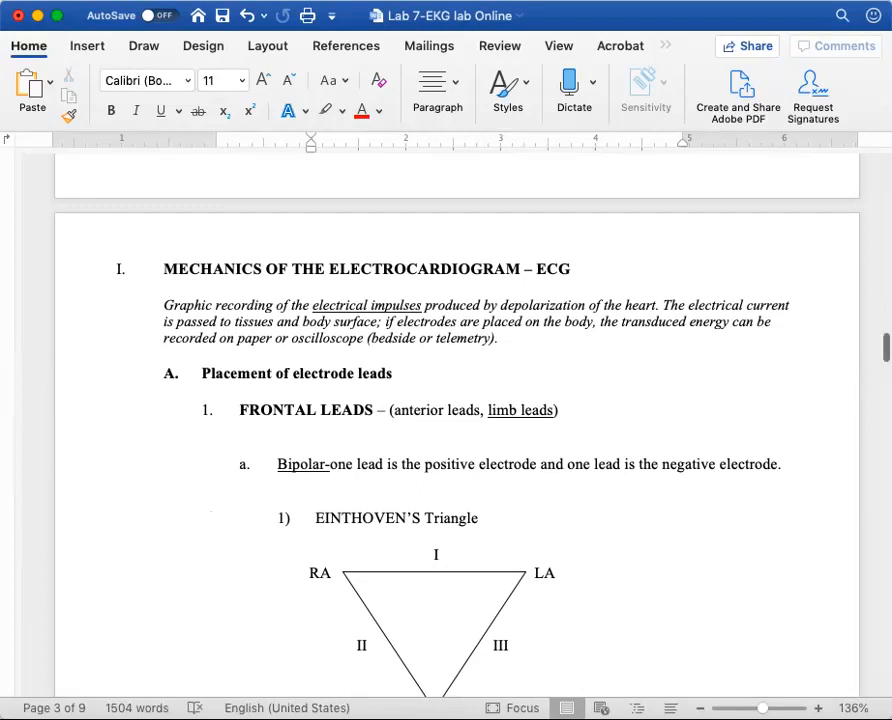
- Scroll past the lead electrode table to the unipolar aVR/aVL/aVF leads and Chest Leads section
{"action": "scroll", "scroll_direction": "down", "scroll_amount": 3}
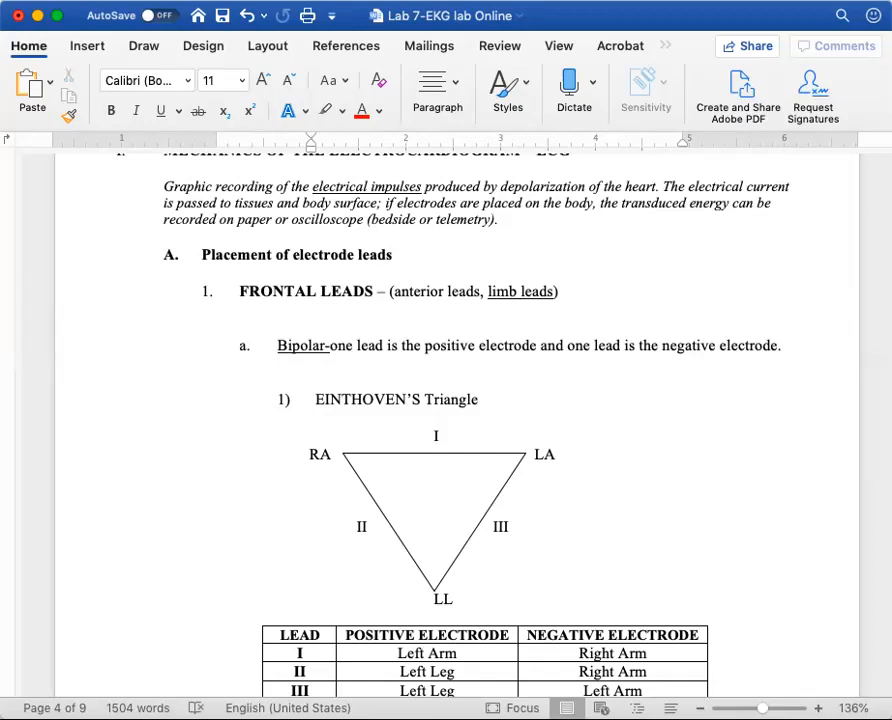
{"action": "scroll", "scroll_direction": "down", "scroll_amount": 3}
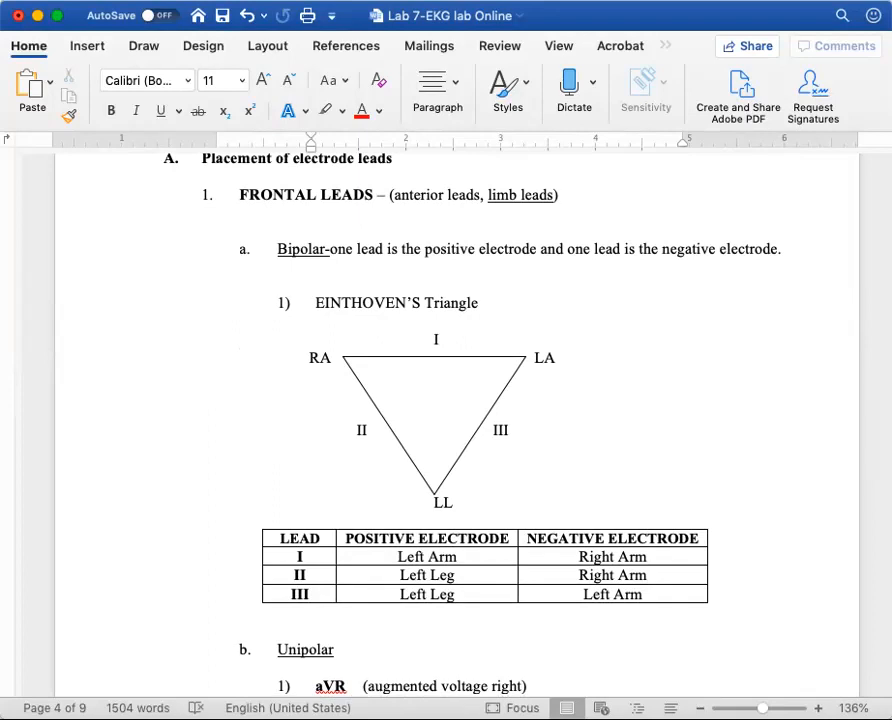
{"action": "scroll", "scroll_direction": "down", "scroll_amount": 3}
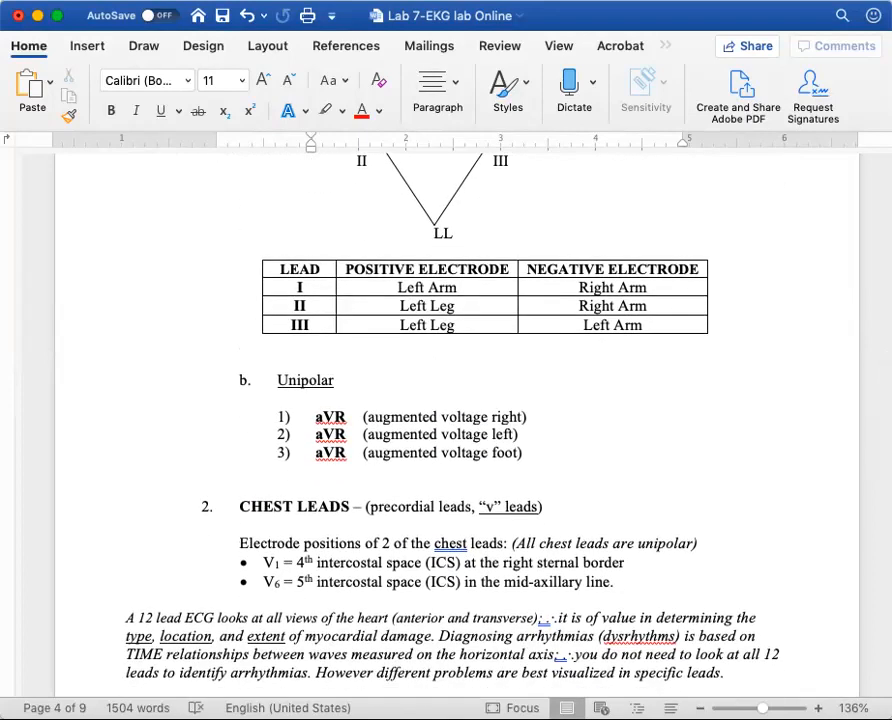
- Scroll to the ECG Graphic Recording section with its grid paper image and axes explanation
{"action": "scroll", "scroll_direction": "down", "scroll_amount": 3}
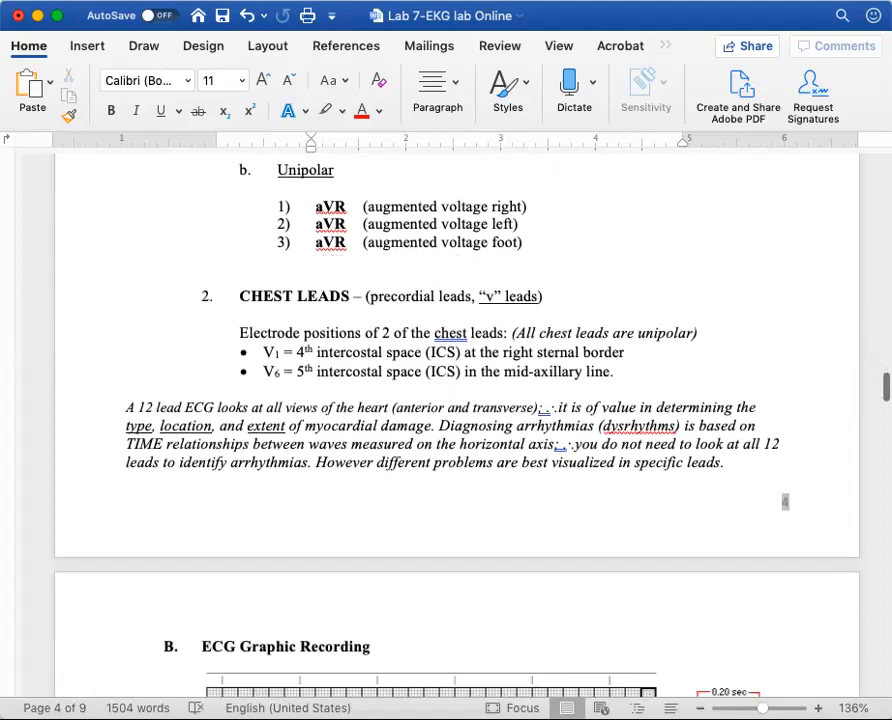
{"action": "scroll", "scroll_direction": "down", "scroll_amount": 3}
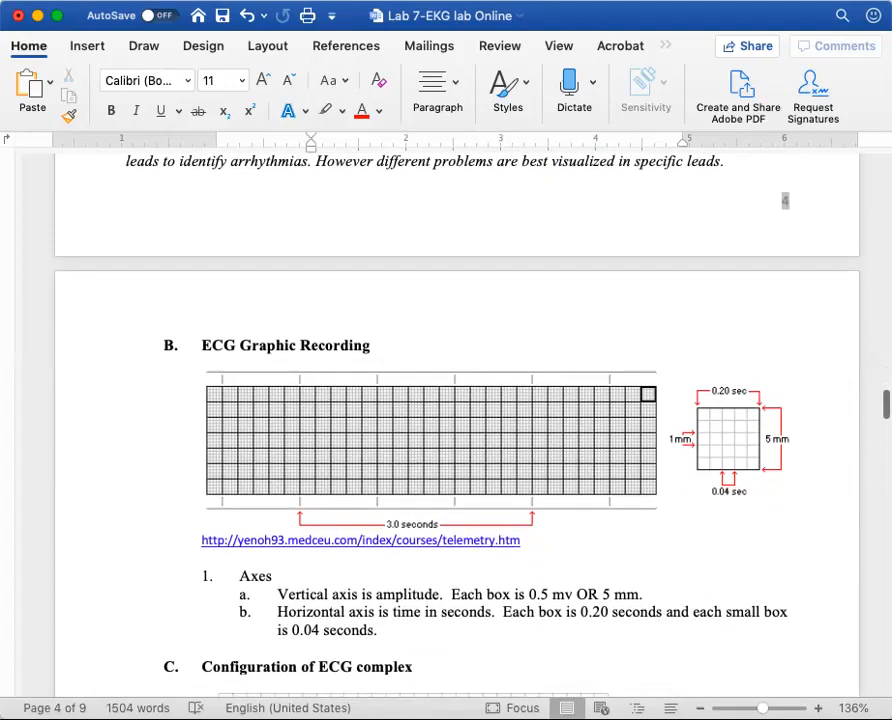
- Scroll to the ECG complex configuration diagram showing the RR, PR and QT intervals
{"action": "scroll", "scroll_direction": "down", "scroll_amount": 3}
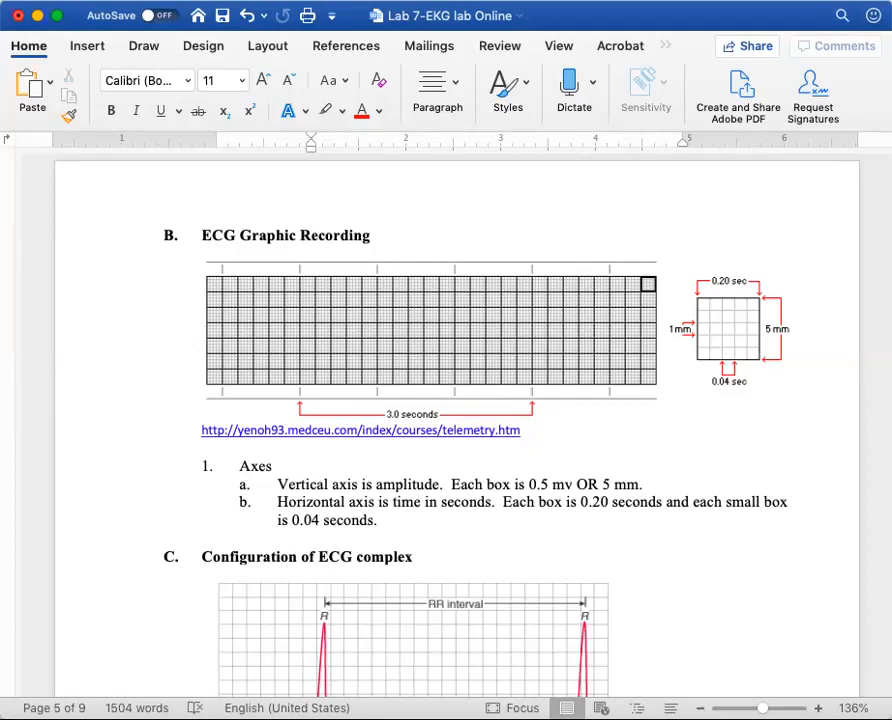
{"action": "scroll", "scroll_direction": "down", "scroll_amount": 3}
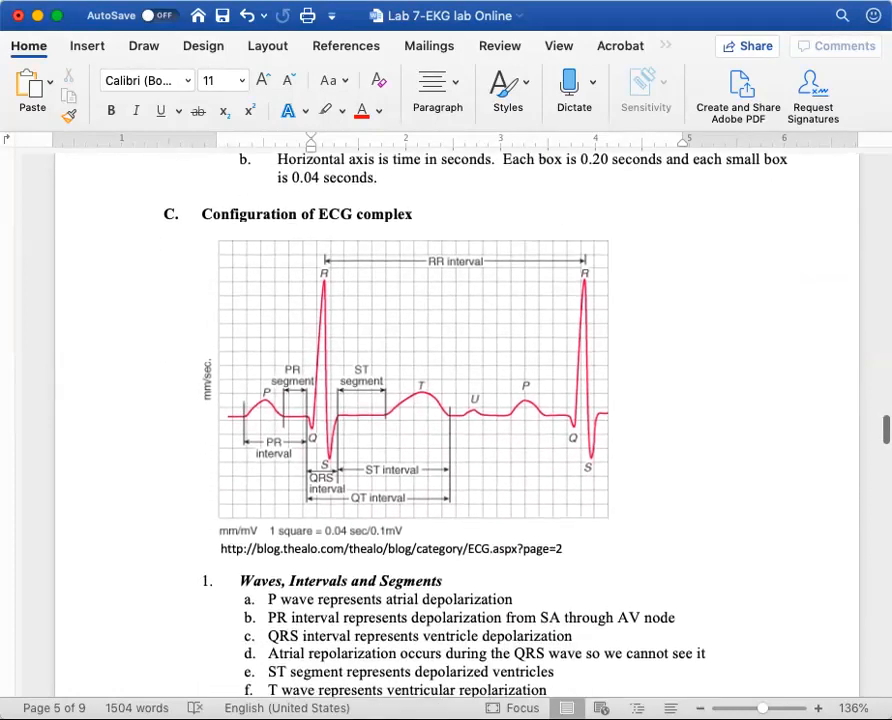
- Scroll to the full Waves, Intervals and Segments list (a–i) and the section D heading
{"action": "scroll", "scroll_direction": "down", "scroll_amount": 3}
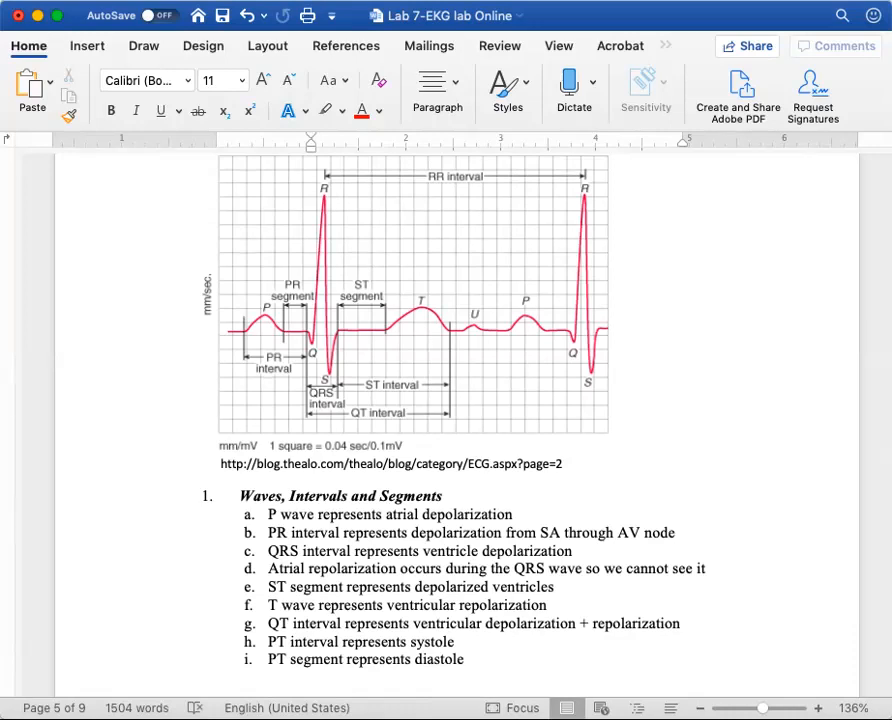
{"action": "scroll", "scroll_direction": "down", "scroll_amount": 3}
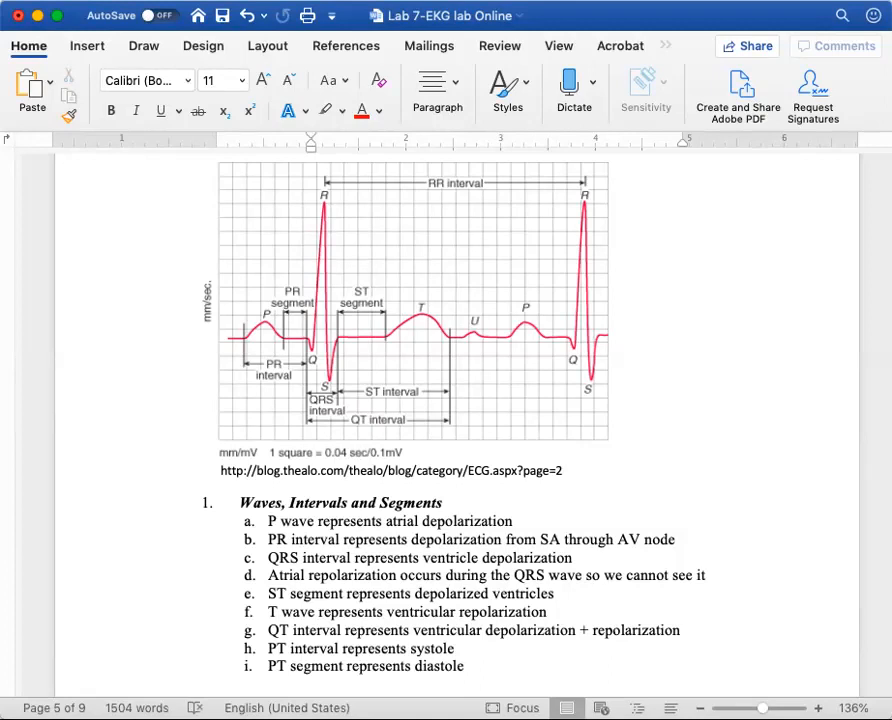
{"action": "scroll", "scroll_direction": "down", "scroll_amount": 3}
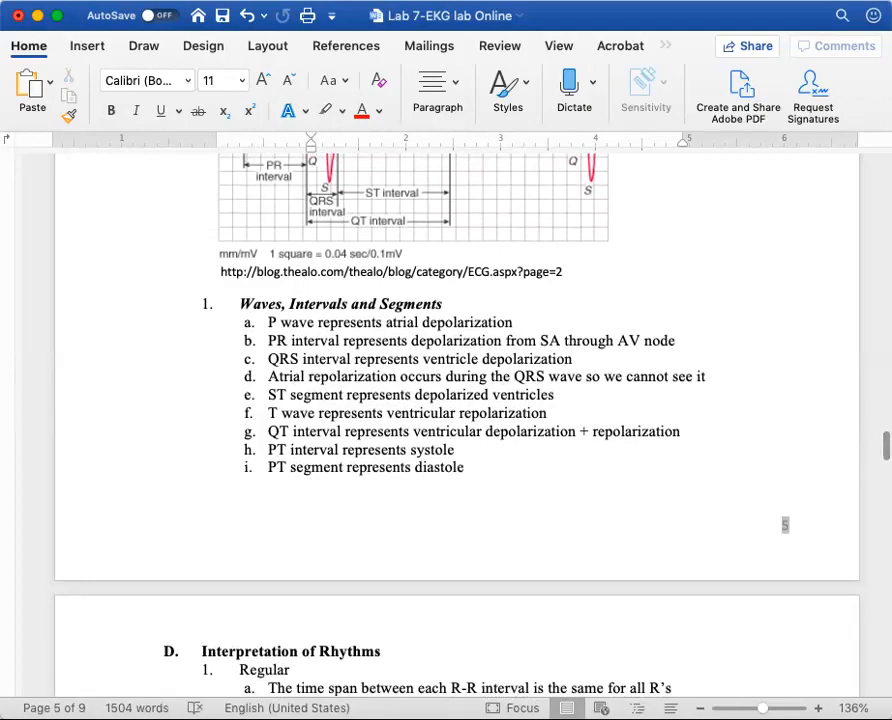
- Scroll down to the EKG Lab Report Online page with question 1 and the Resting EKG strip
{"action": "scroll", "scroll_direction": "down", "scroll_amount": 3}
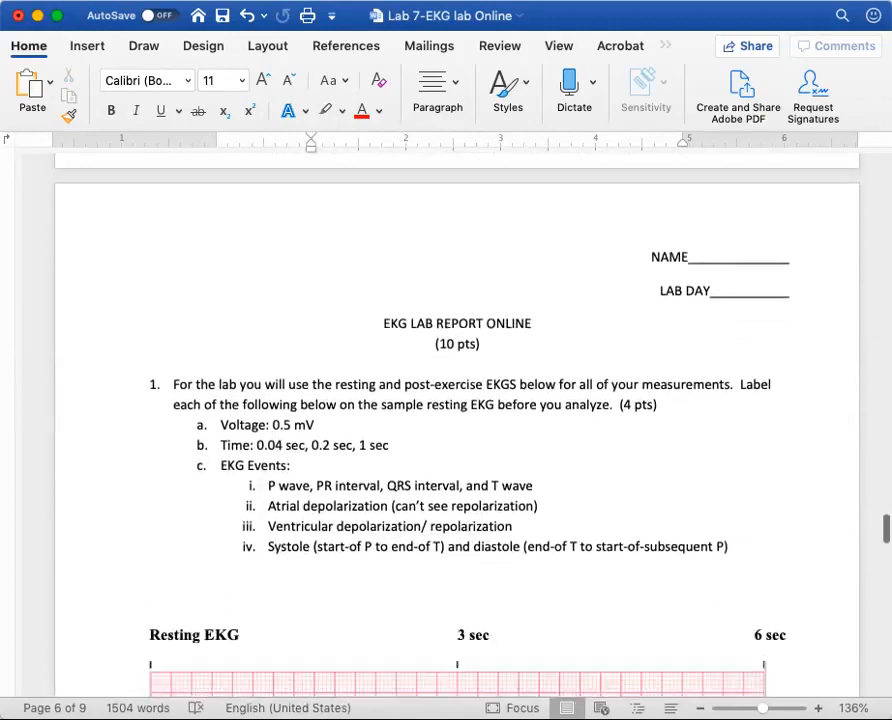
{"action": "scroll", "scroll_direction": "down", "scroll_amount": 3}
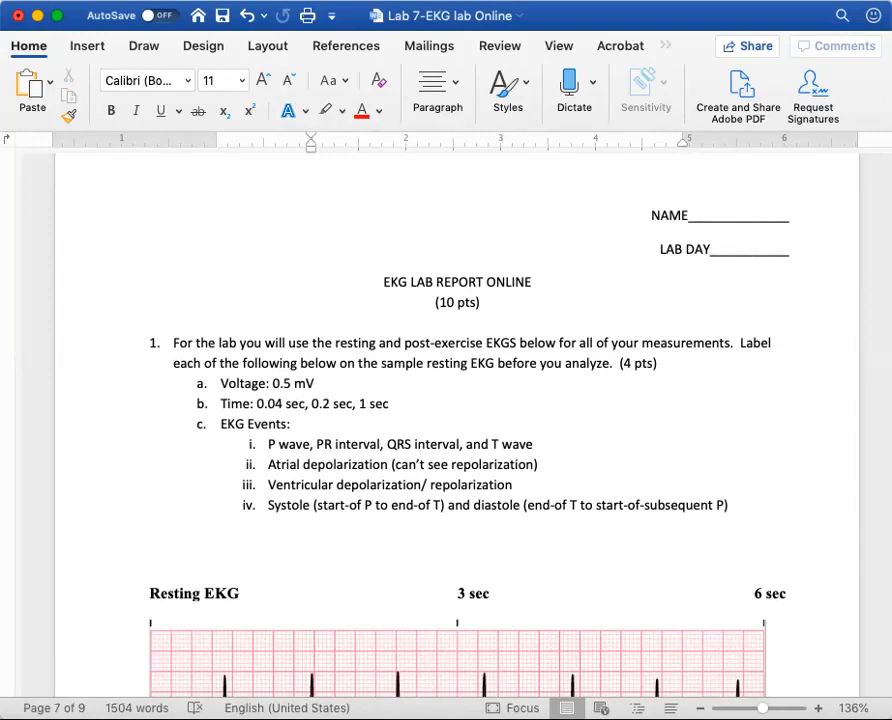
{"action": "scroll", "scroll_direction": "down", "scroll_amount": 3}
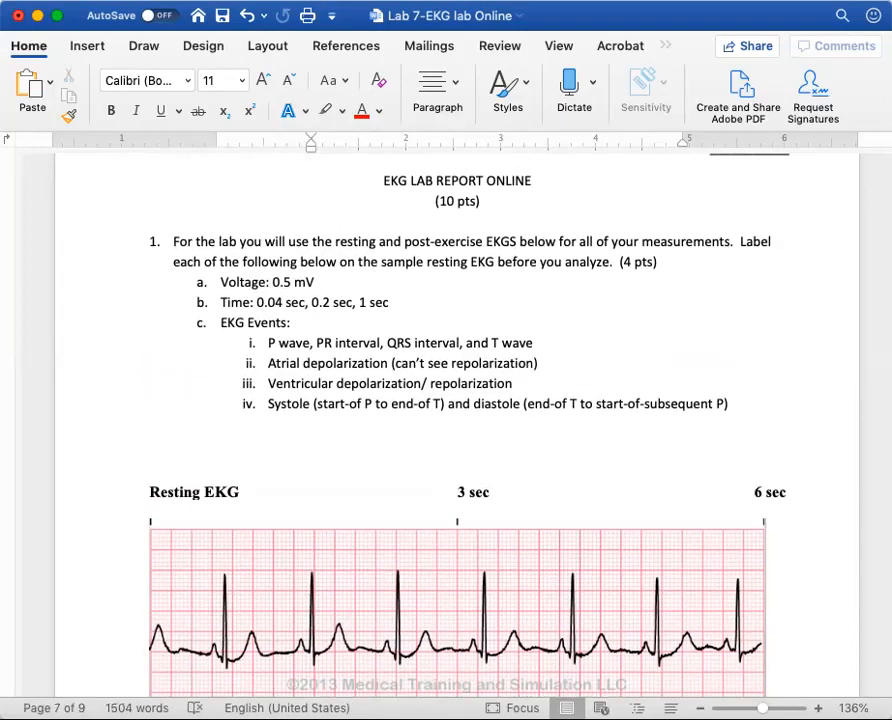
{"action": "scroll", "scroll_direction": "down", "scroll_amount": 3}
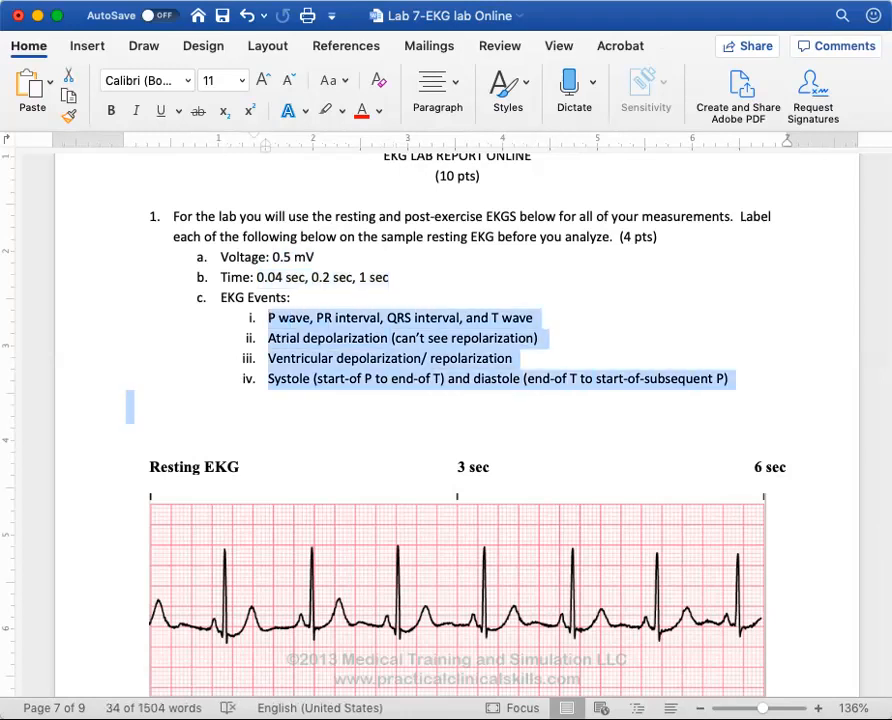
- Scroll down page 7 to show the Post-exercise EKG strip below the Resting strip
{"action": "scroll", "scroll_direction": "down", "scroll_amount": 3}
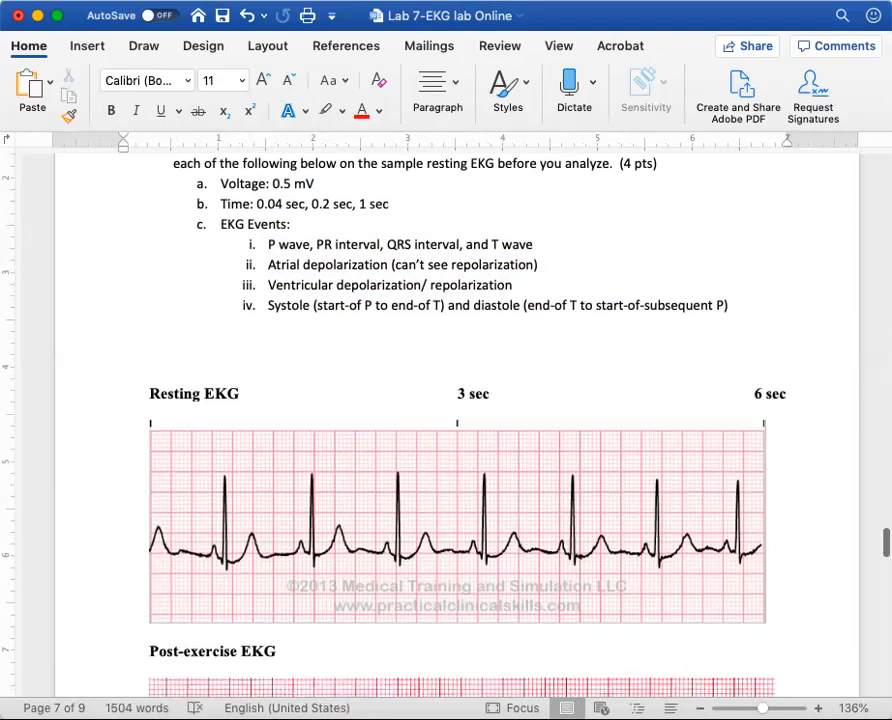
{"action": "scroll", "scroll_direction": "down", "scroll_amount": 3}
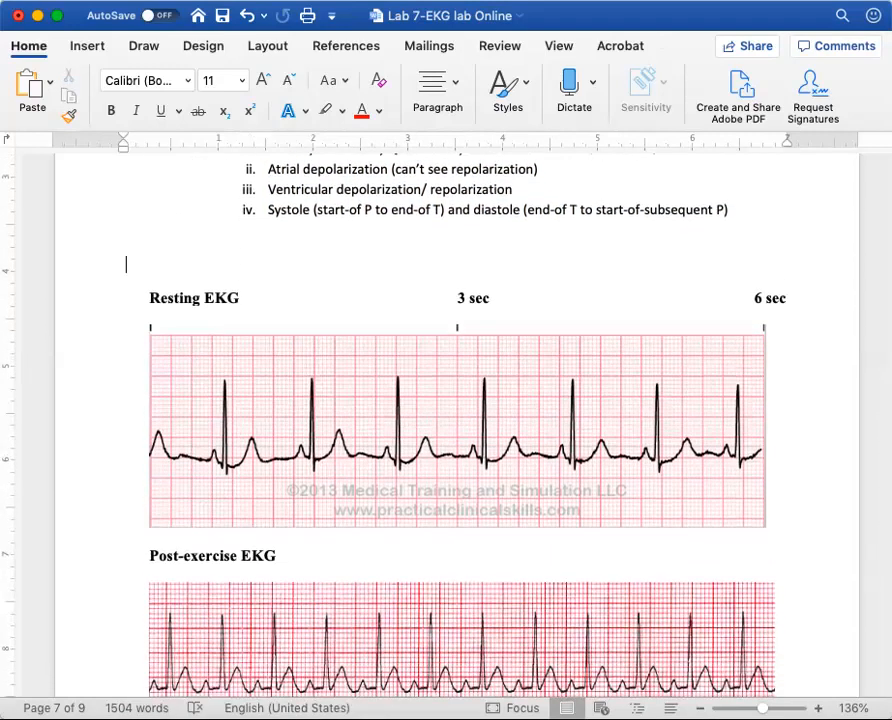
{"action": "scroll", "scroll_direction": "down", "scroll_amount": 3}
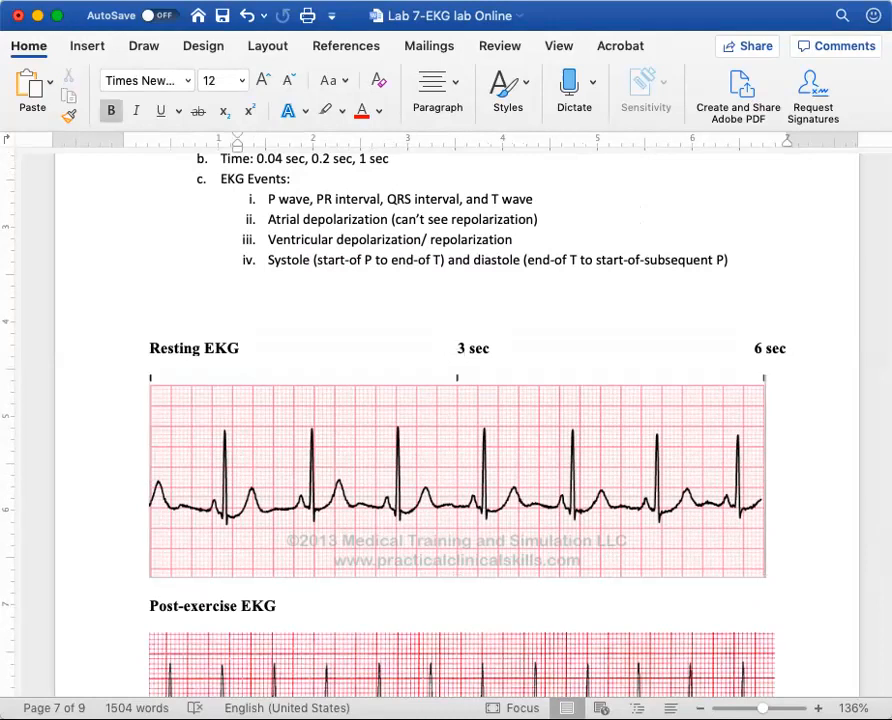
{"action": "left_click", "coordinate": [240, 364]}
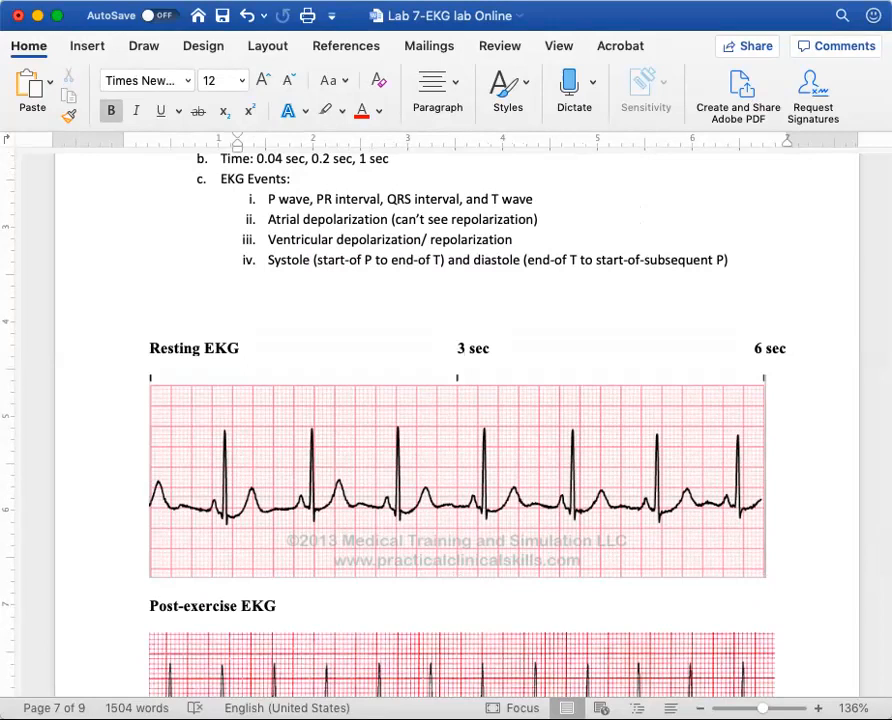
{"action": "left_click", "coordinate": [240, 364]}
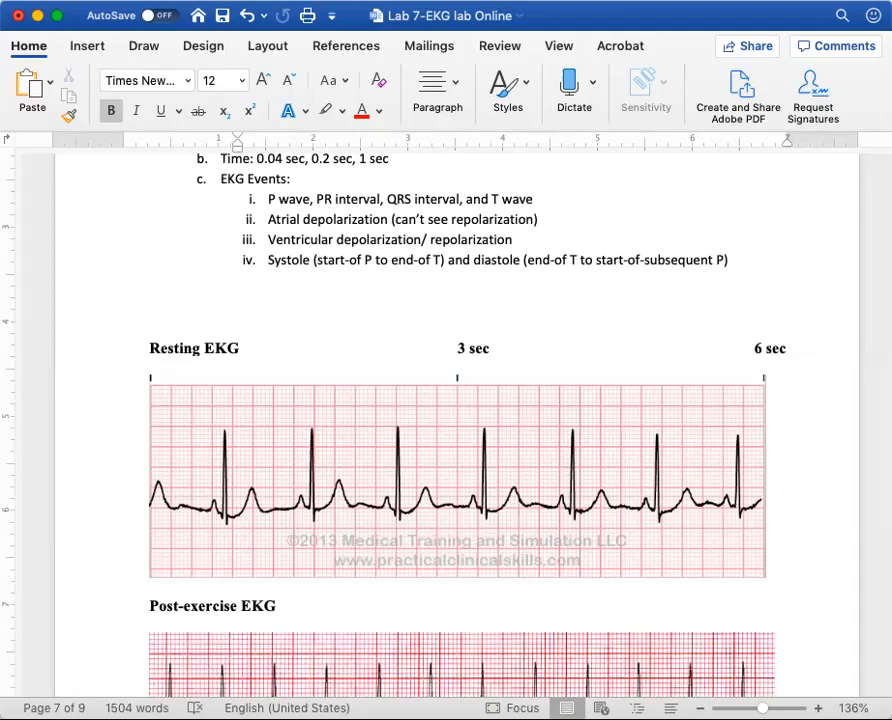
{"action": "left_click", "coordinate": [240, 364]}
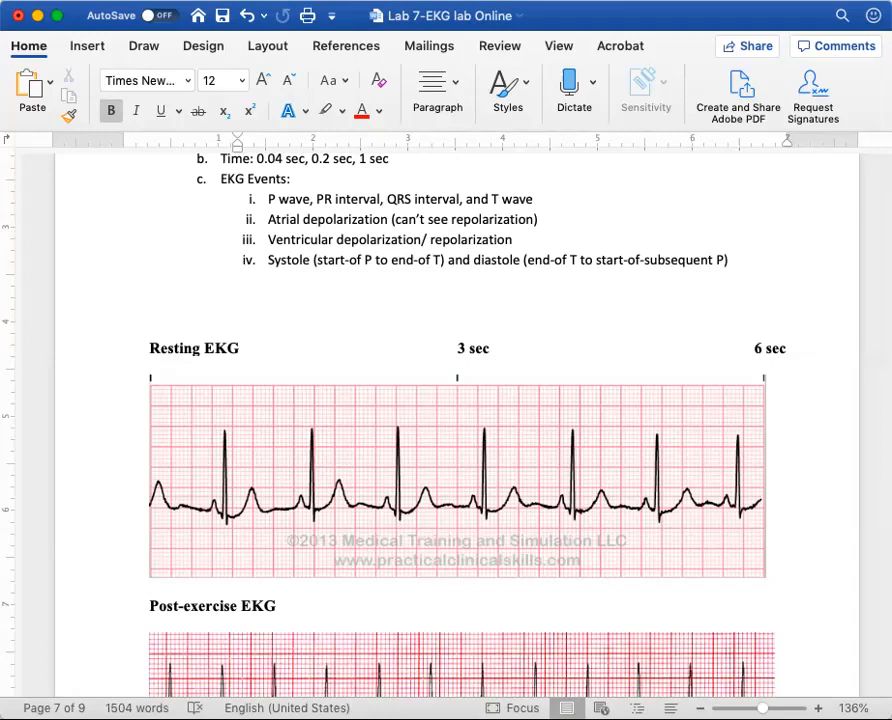
- Return to the EKG Lab Report Online heading and question 1 above the Resting EKG strip
{"action": "scroll", "scroll_direction": "down", "scroll_amount": 3}
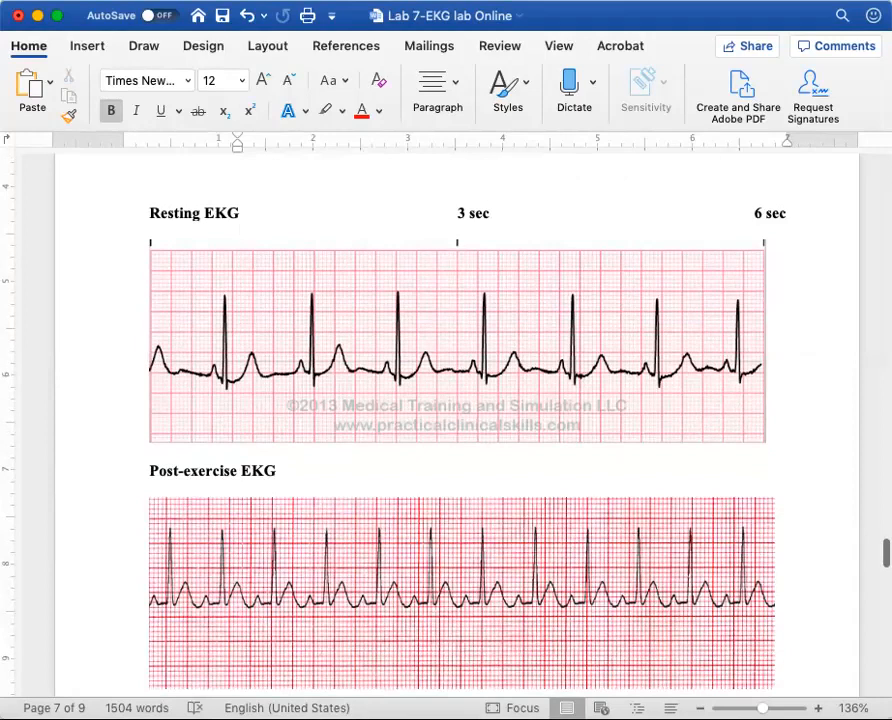
{"action": "left_click", "coordinate": [240, 228]}
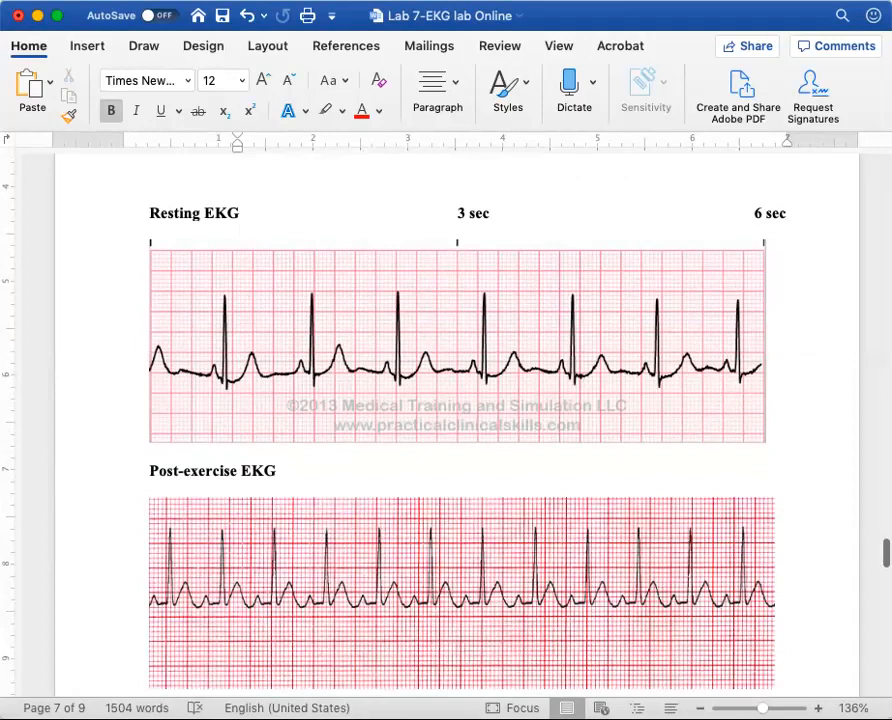
{"action": "left_click", "coordinate": [240, 230]}
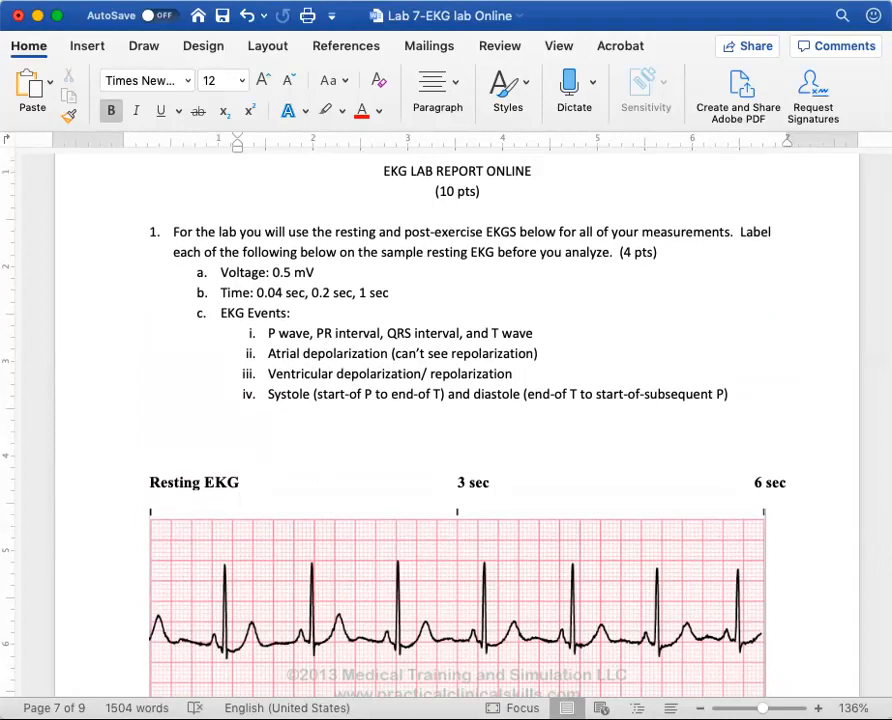
- Scroll back to page 6 showing Interpretation of Rhythms and the 3-second/6-second and R-R rate methods
{"action": "left_click", "coordinate": [240, 500]}
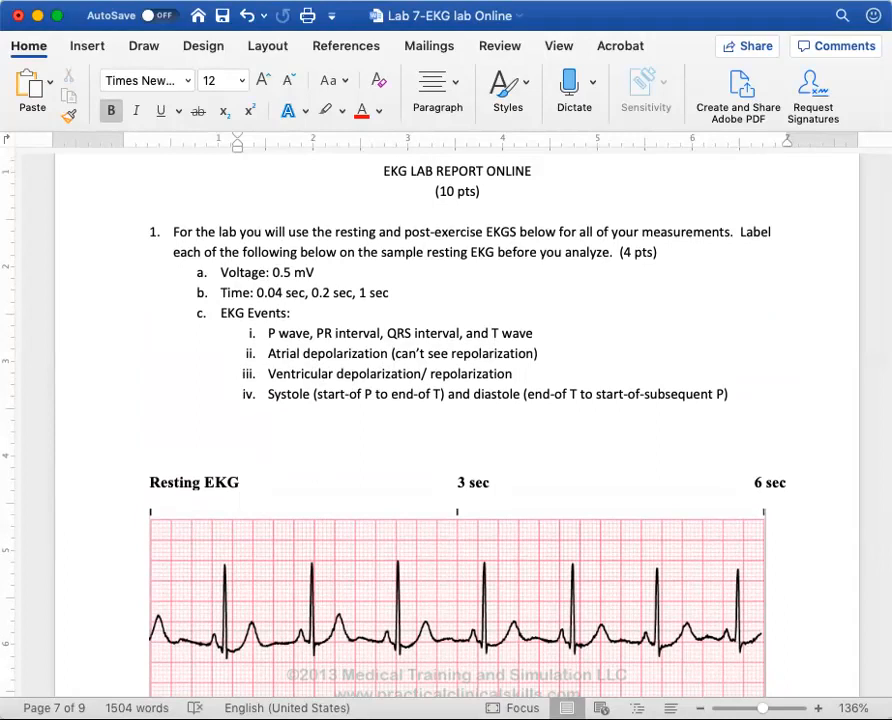
{"action": "left_click", "coordinate": [240, 500]}
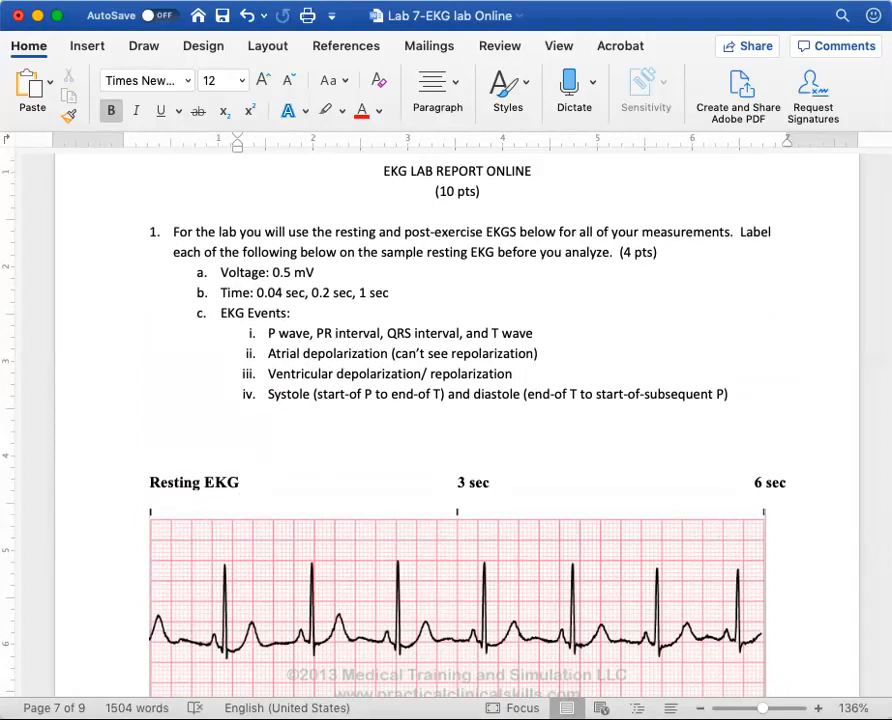
{"action": "scroll", "scroll_direction": "down", "scroll_amount": 3}
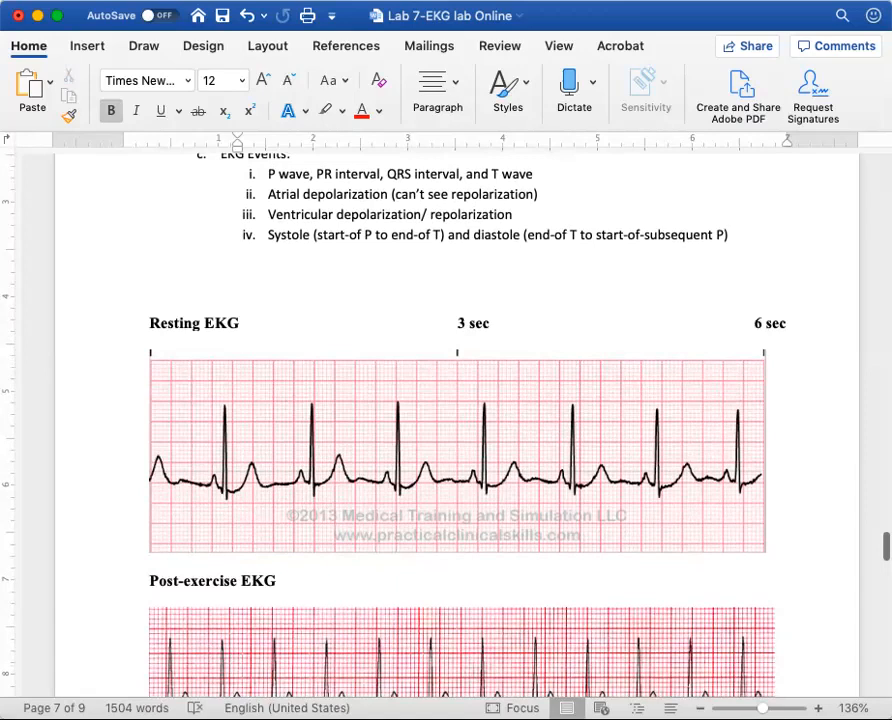
{"action": "left_click", "coordinate": [240, 340]}
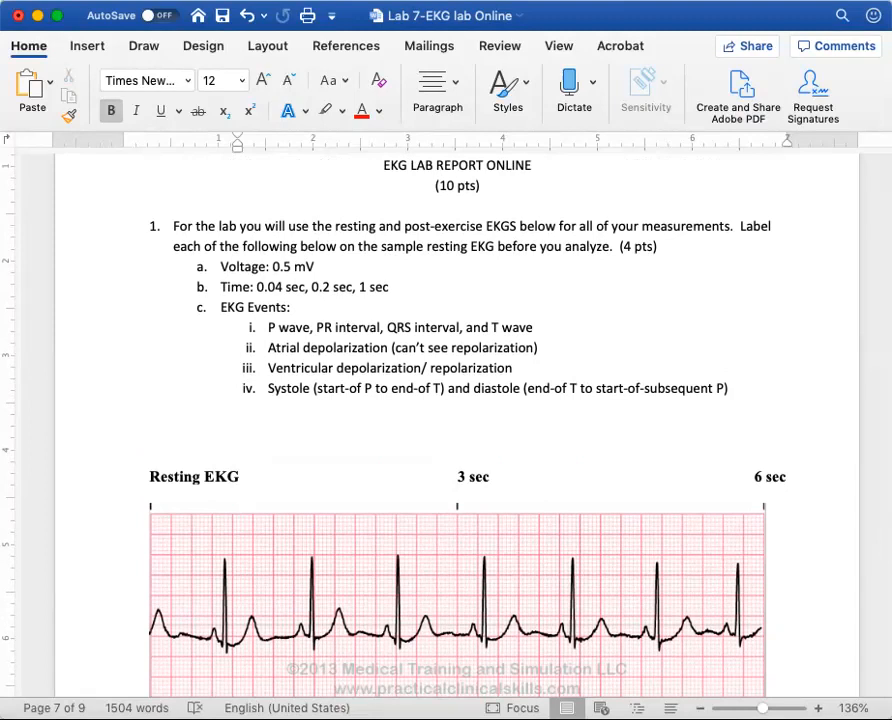
{"action": "scroll", "scroll_direction": "down", "scroll_amount": 3}
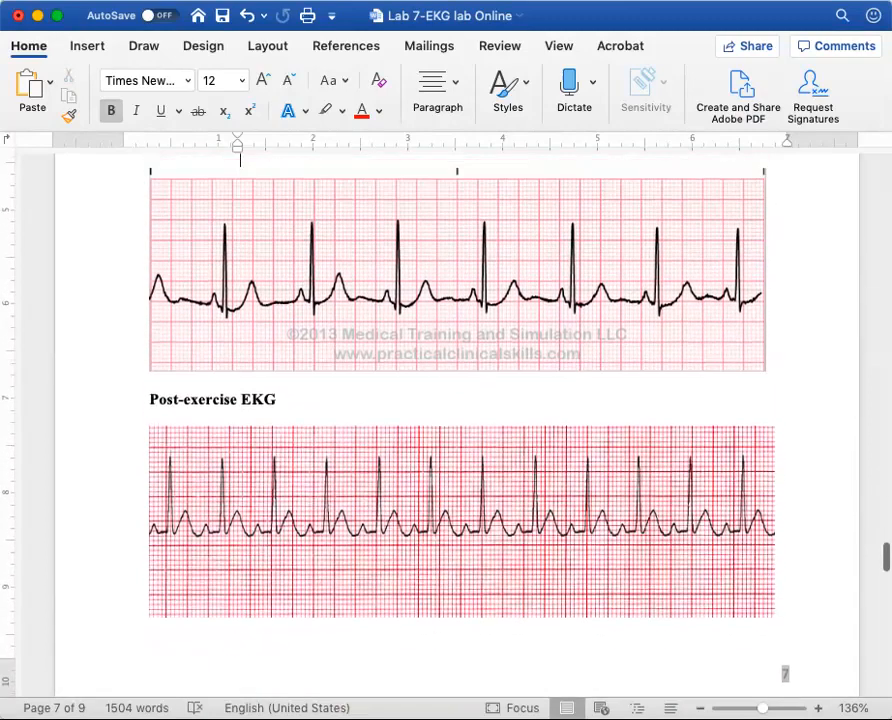
{"action": "scroll", "scroll_direction": "down", "scroll_amount": 3}
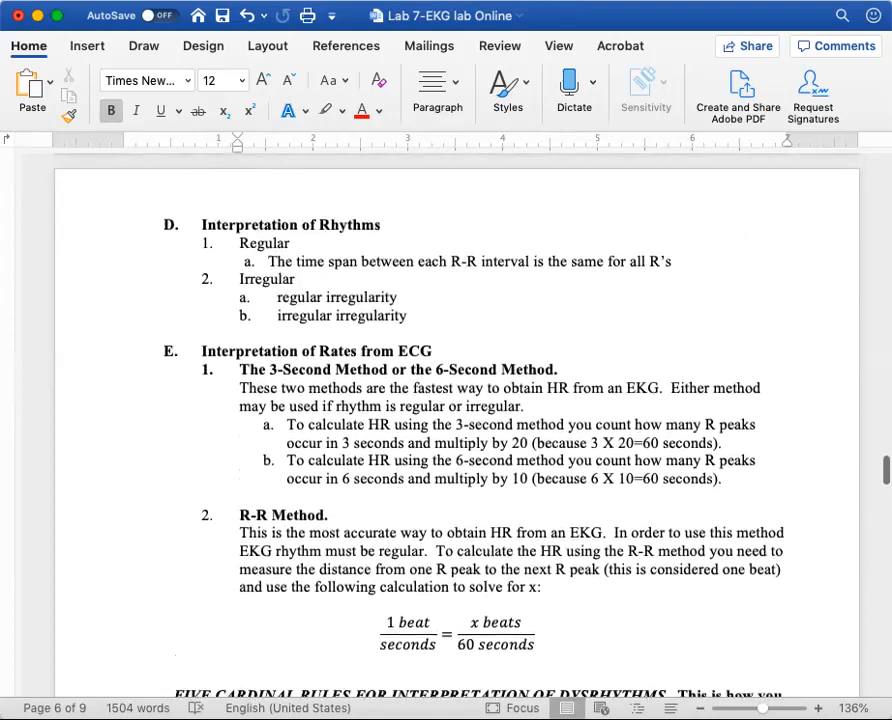
- Scroll to the Five Cardinal Rules and highlight the R-R interval time-span sentence
{"action": "scroll", "scroll_direction": "down", "scroll_amount": 3}
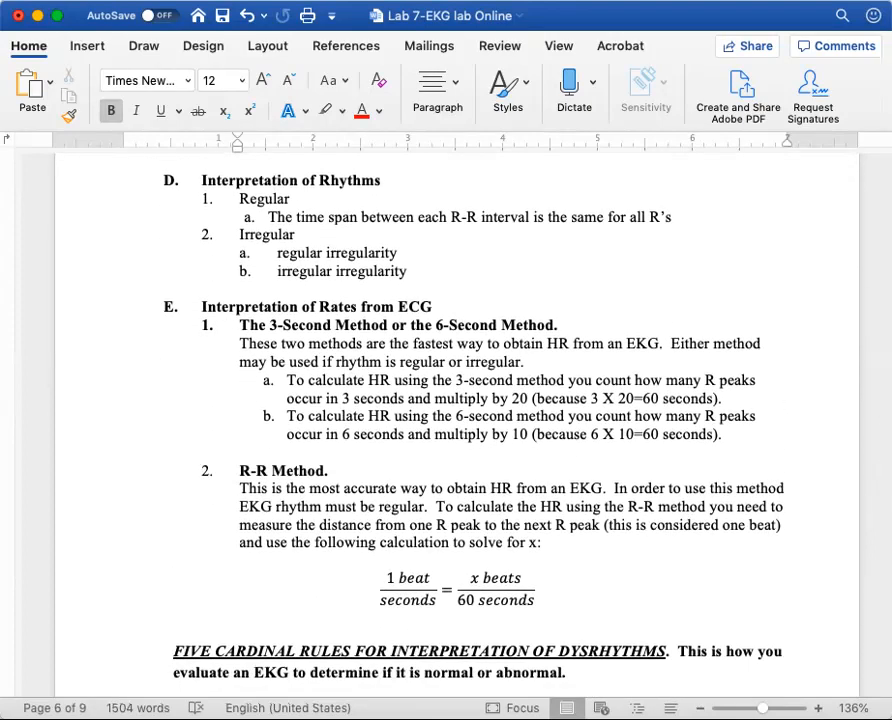
{"action": "scroll", "scroll_direction": "down", "scroll_amount": 3}
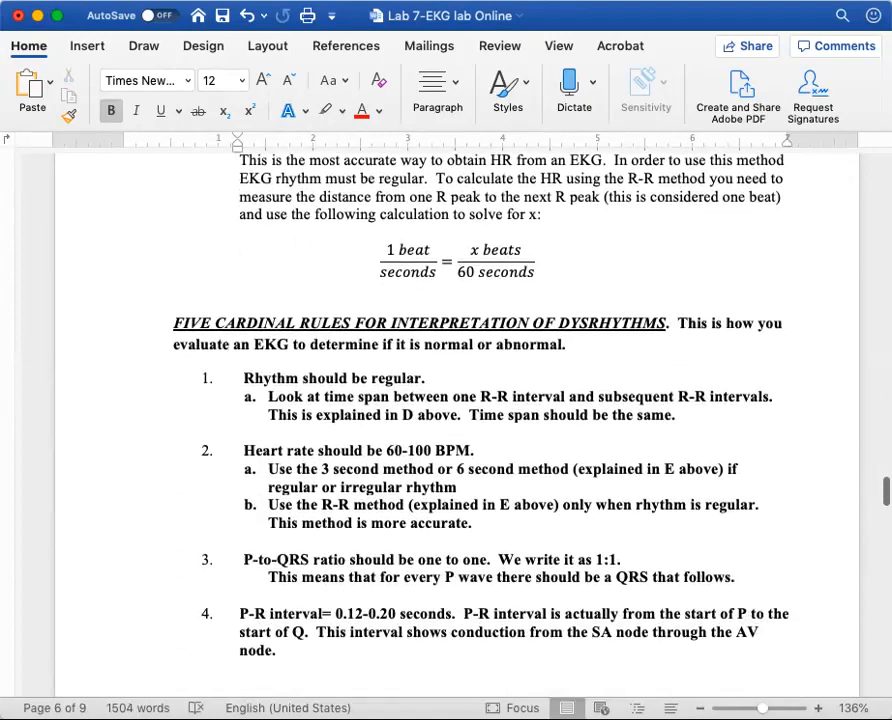
{"action": "scroll", "scroll_direction": "down", "scroll_amount": 3}
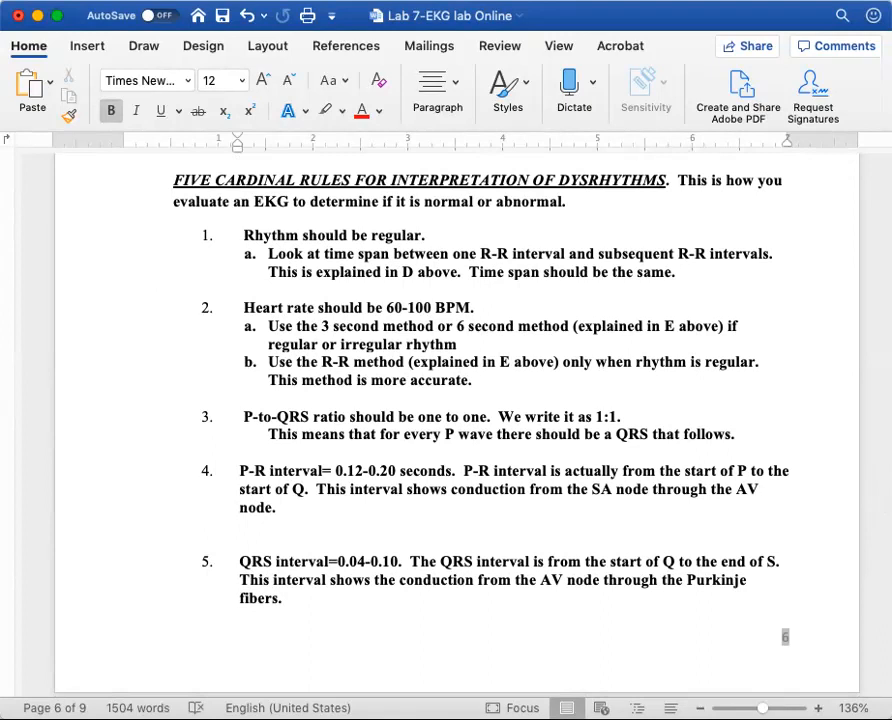
{"action": "left_click_drag", "start_coordinate": [244, 236], "coordinate": [394, 252]}
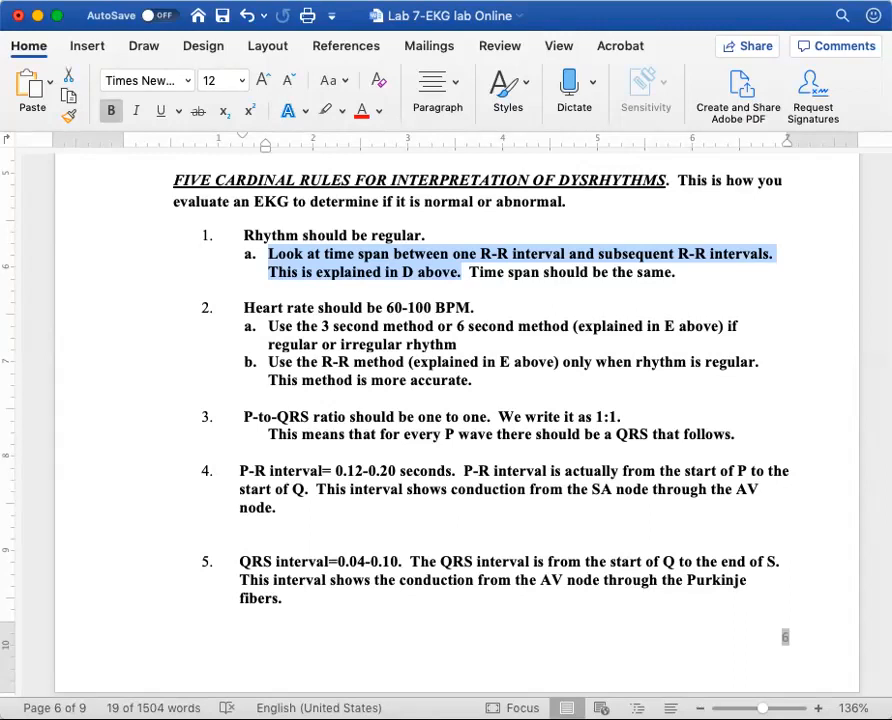
- Highlight the heart rate 60-100 BPM rule instead
{"action": "left_click", "coordinate": [474, 308]}
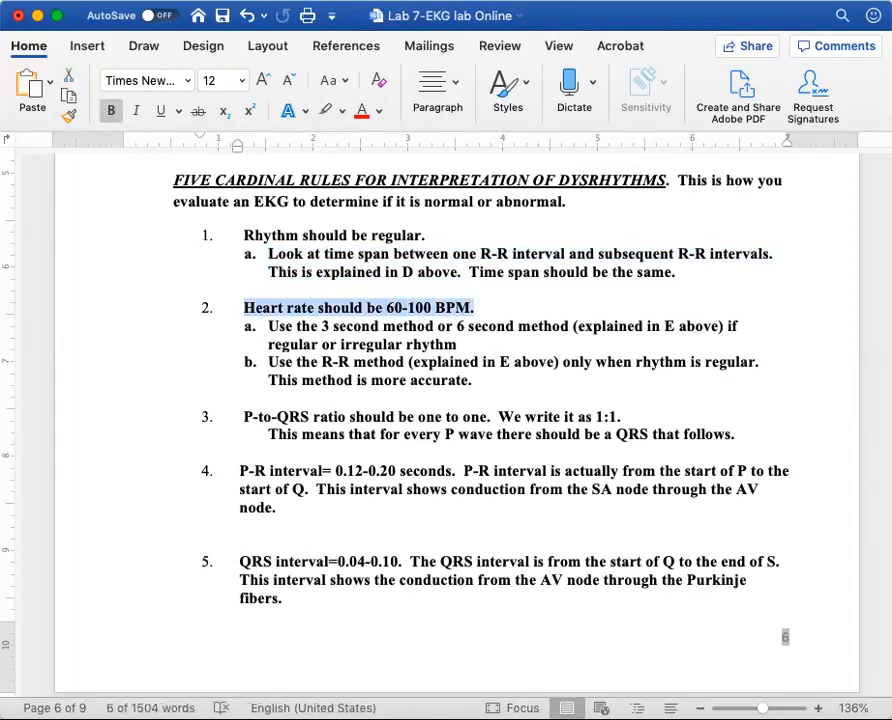
{"action": "double_click", "coordinate": [376, 326]}
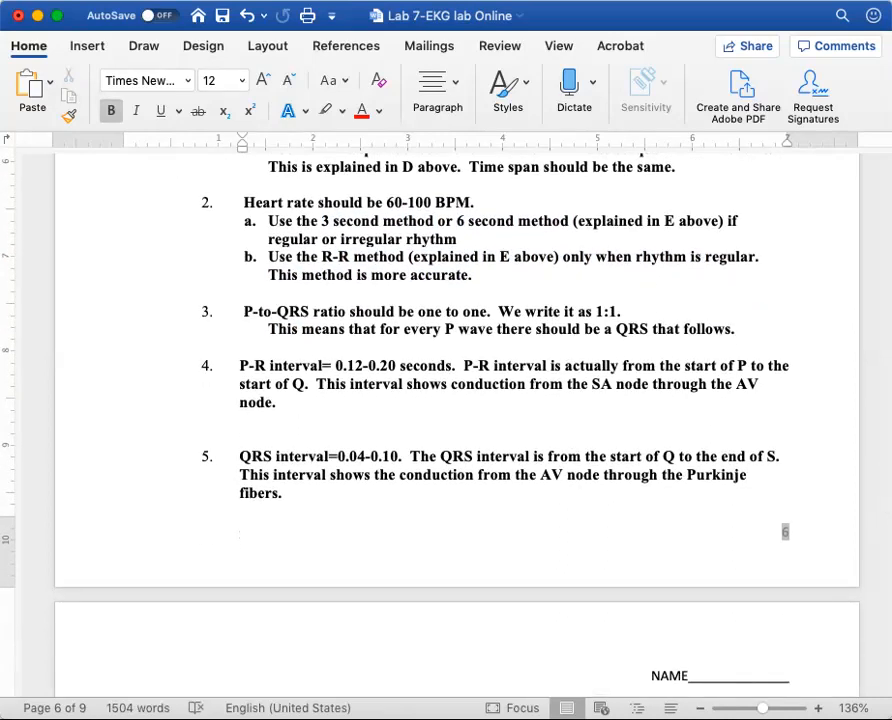
- Highlight the P-to-QRS rule and the 0.10 upper limit of the QRS interval
{"action": "double_click", "coordinate": [248, 312]}
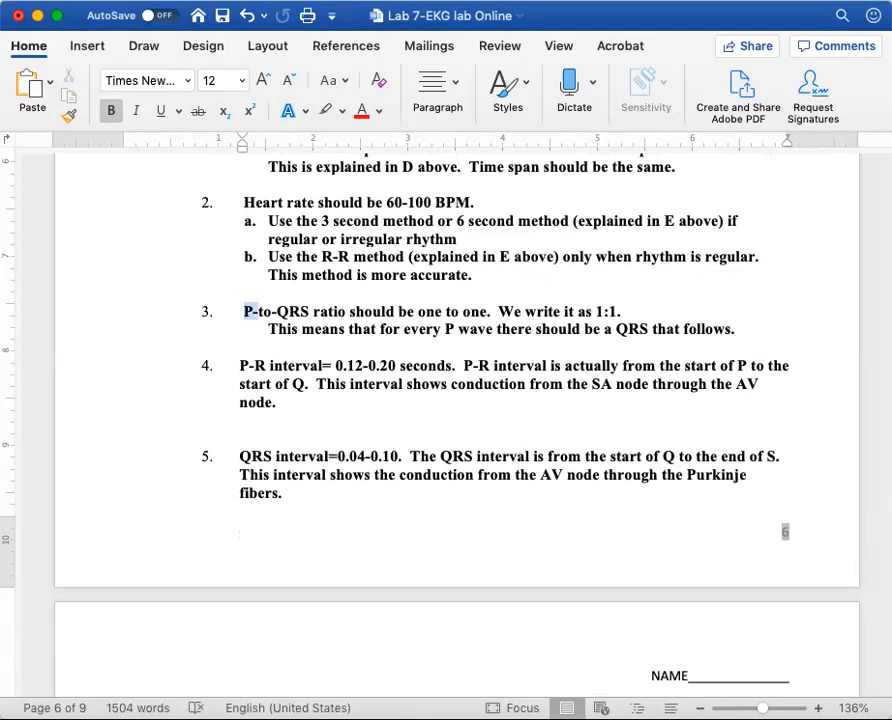
{"action": "double_click", "coordinate": [292, 312]}
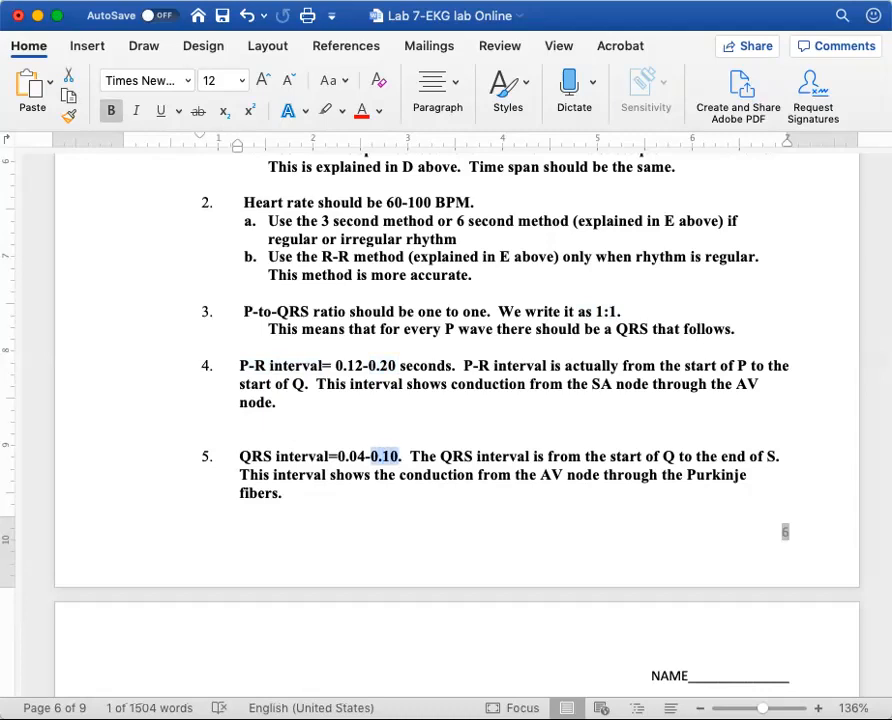
{"action": "left_click_drag", "start_coordinate": [398, 456], "coordinate": [336, 456]}
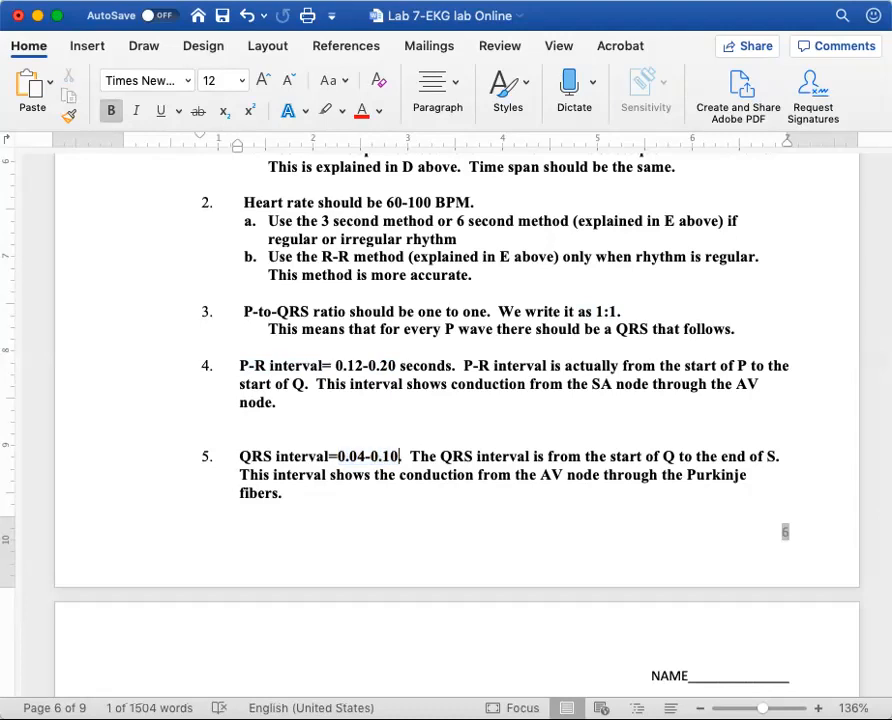
{"action": "left_click_drag", "start_coordinate": [240, 456], "coordinate": [400, 456]}
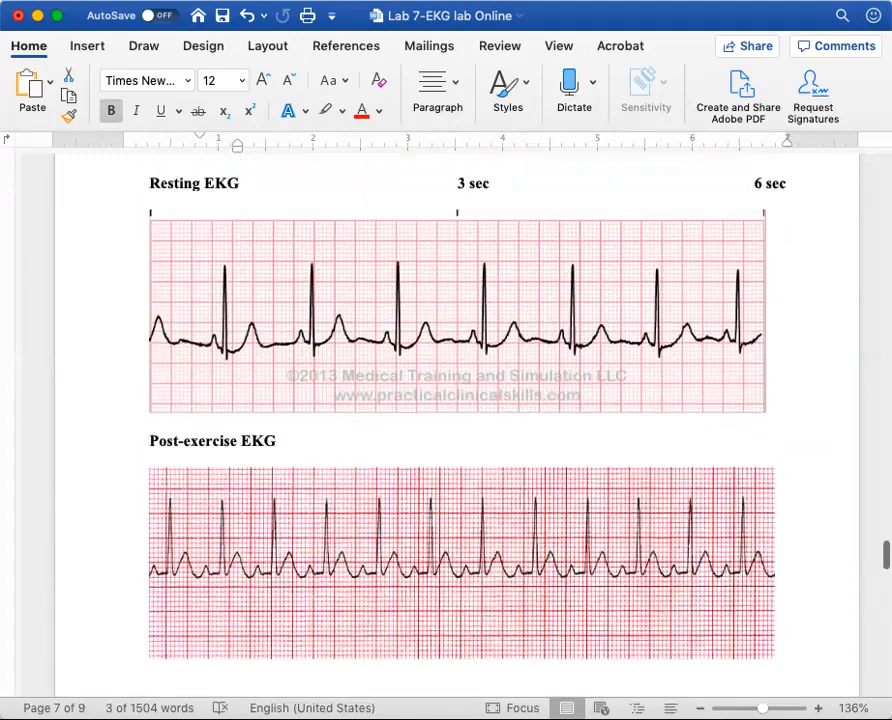
- Point out the example Regular rhythm entry and the empty resting BPM cell in the report table
{"action": "scroll", "scroll_direction": "down", "scroll_amount": 3}
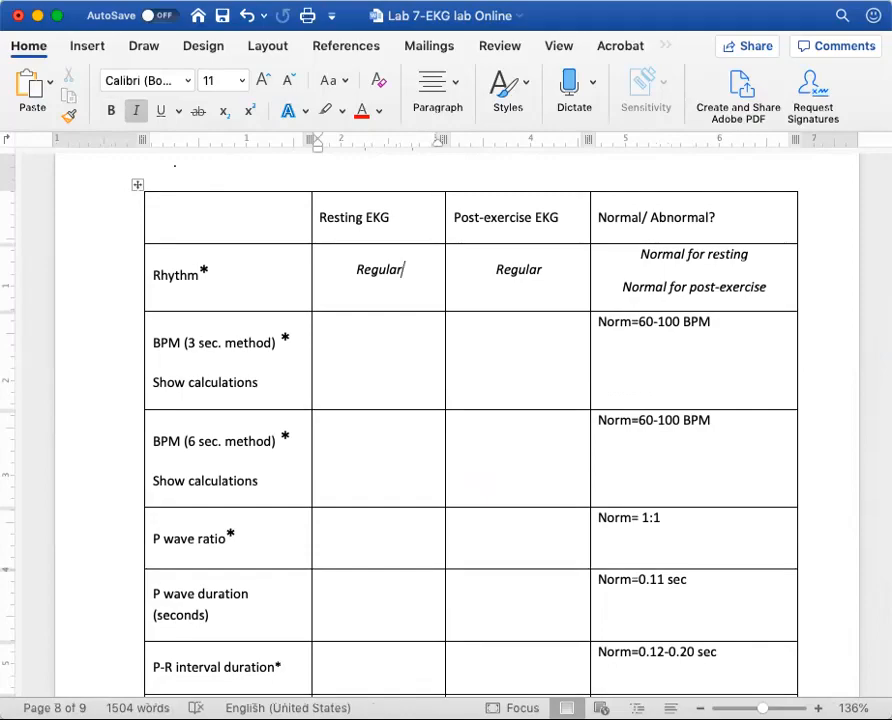
{"action": "double_click", "coordinate": [378, 268]}
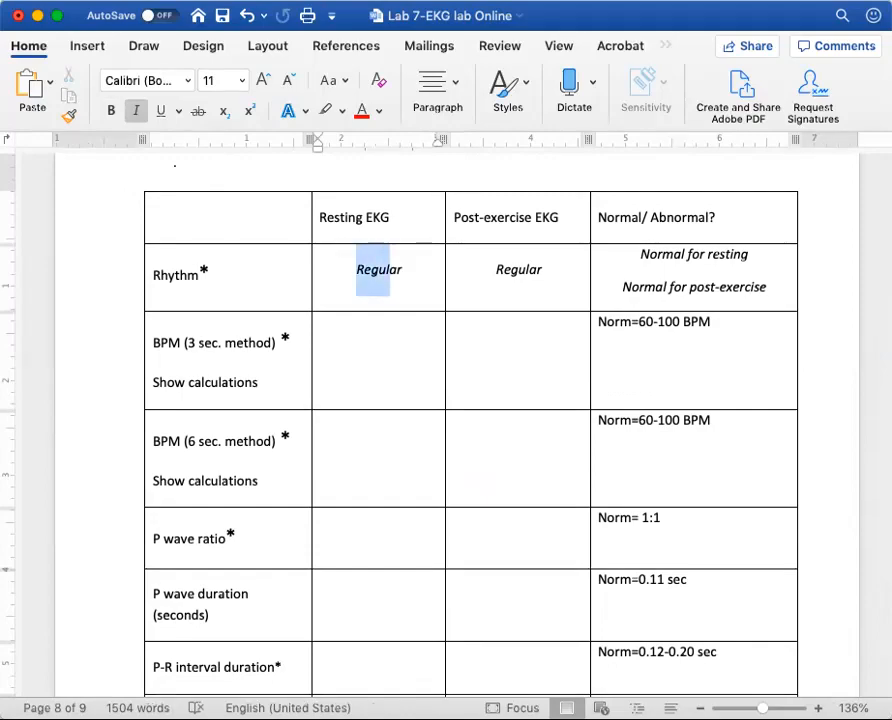
{"action": "scroll", "scroll_direction": "down", "scroll_amount": 3}
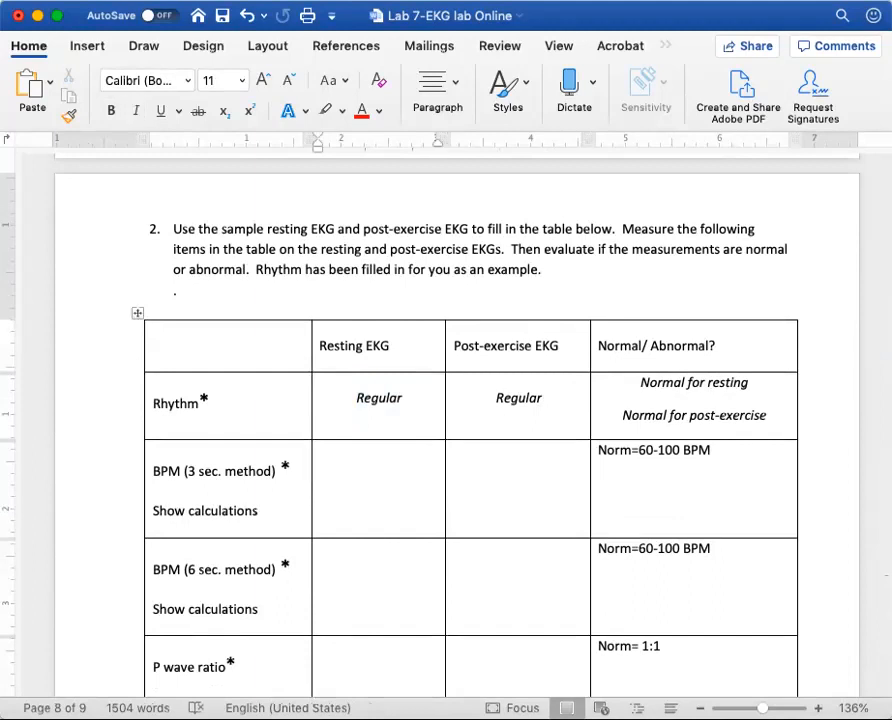
{"action": "left_click", "coordinate": [320, 464]}
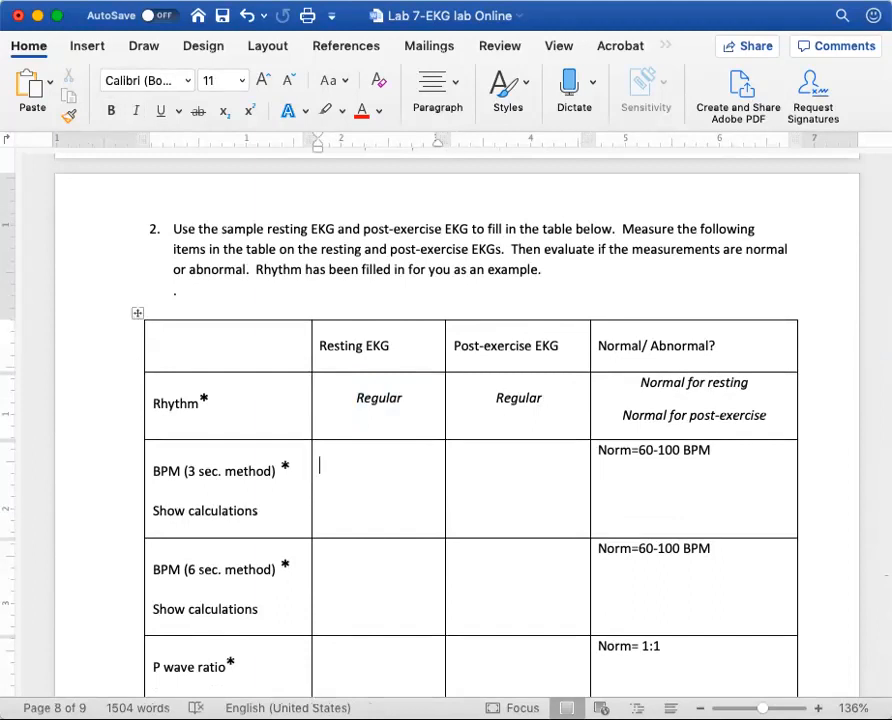
- Scroll past the table's cardinal-rules footnote down to question 3
{"action": "scroll", "scroll_direction": "down", "scroll_amount": 3}
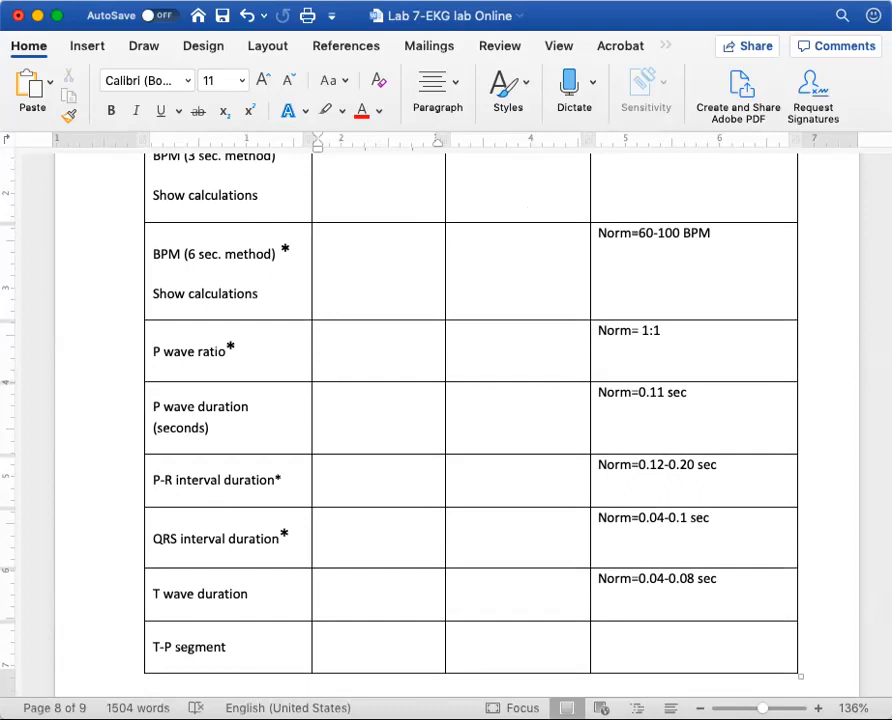
{"action": "scroll", "scroll_direction": "down", "scroll_amount": 3}
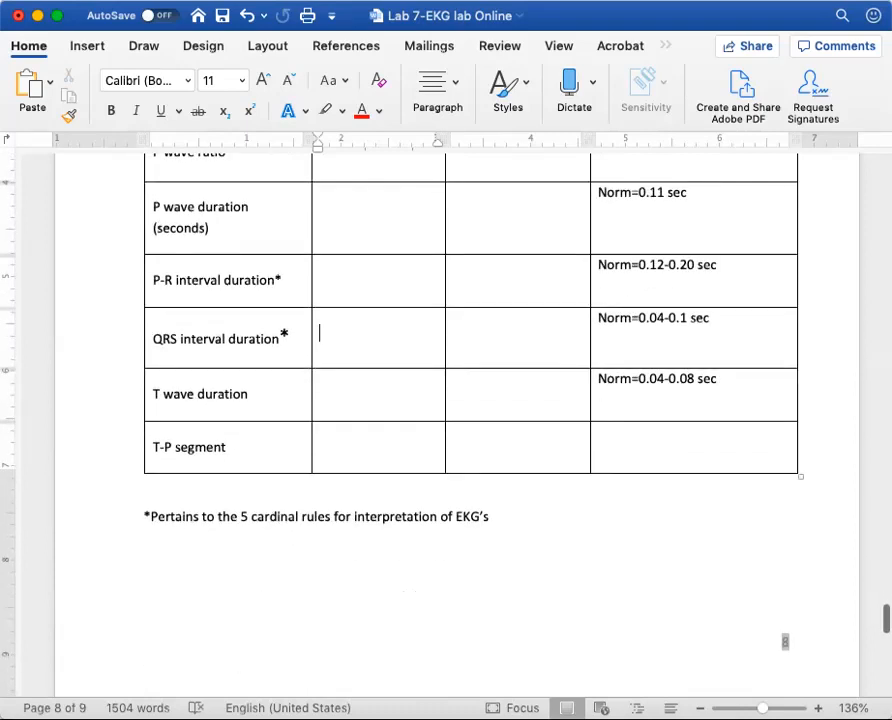
{"action": "scroll", "scroll_direction": "down", "scroll_amount": 3}
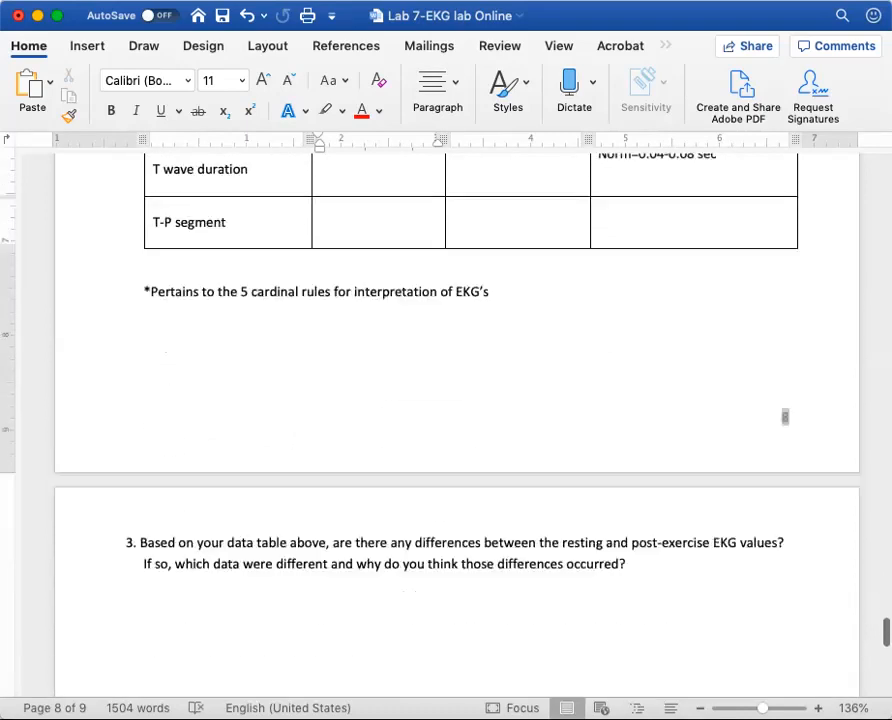
- Scroll down past questions 3 and 4 toward the end of the handout
{"action": "scroll", "scroll_direction": "down", "scroll_amount": 3}
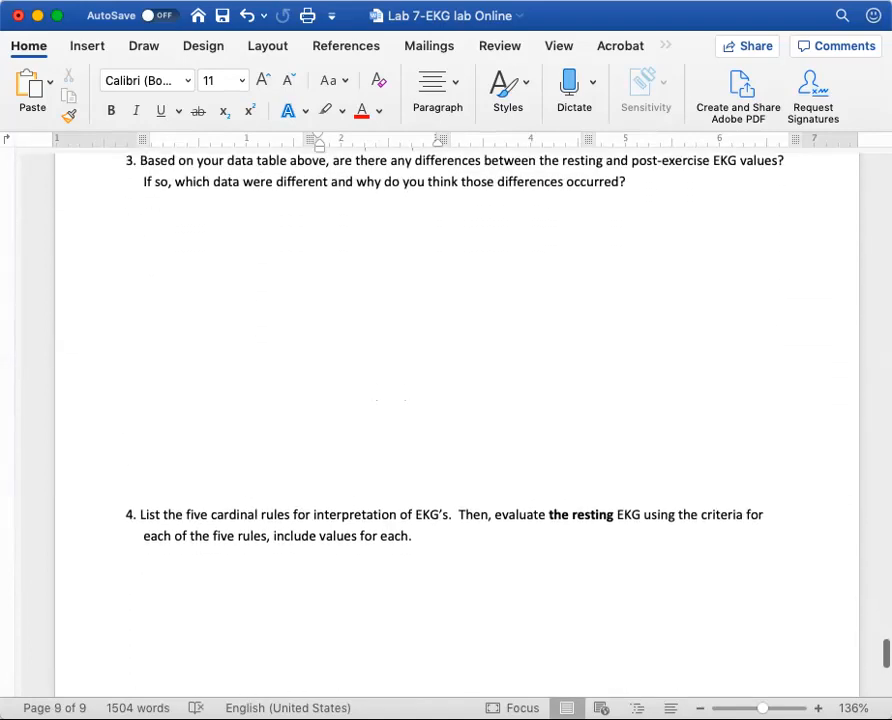
{"action": "scroll", "scroll_direction": "down", "scroll_amount": 3}
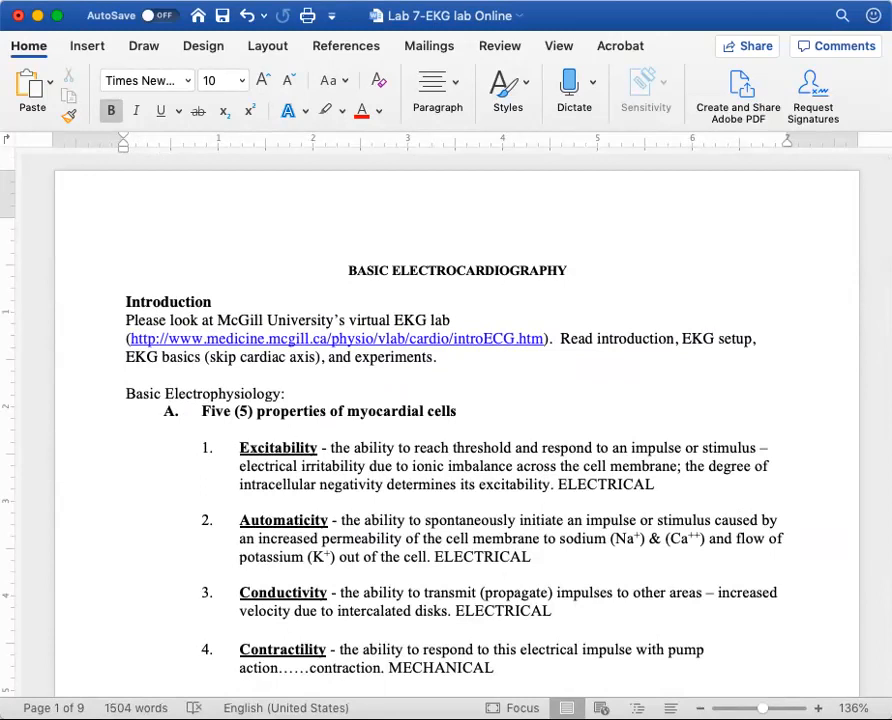
{"action": "left_click", "coordinate": [456, 256]}
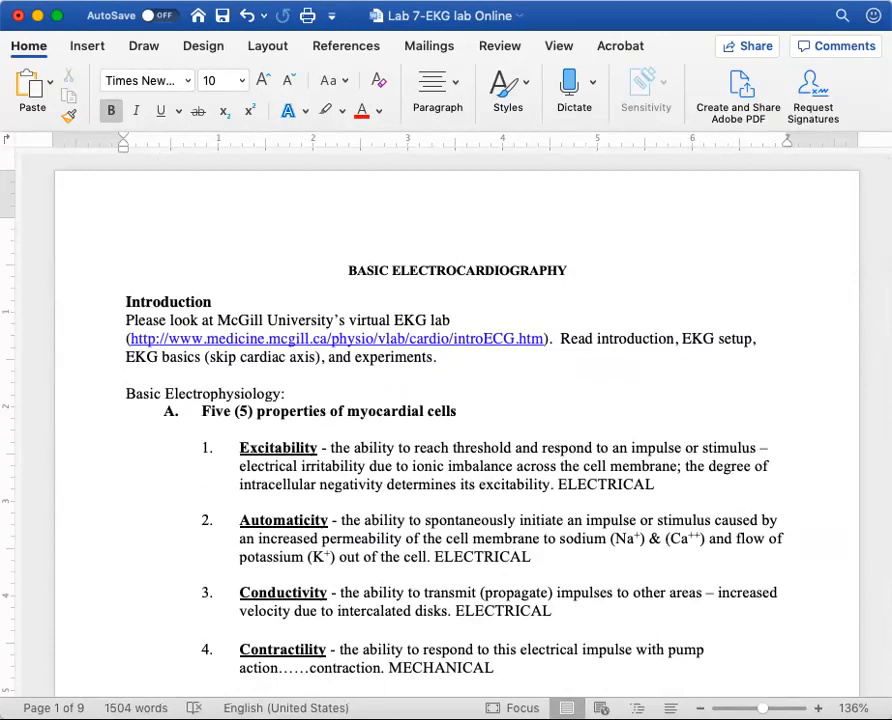
{"action": "left_click", "coordinate": [456, 256]}
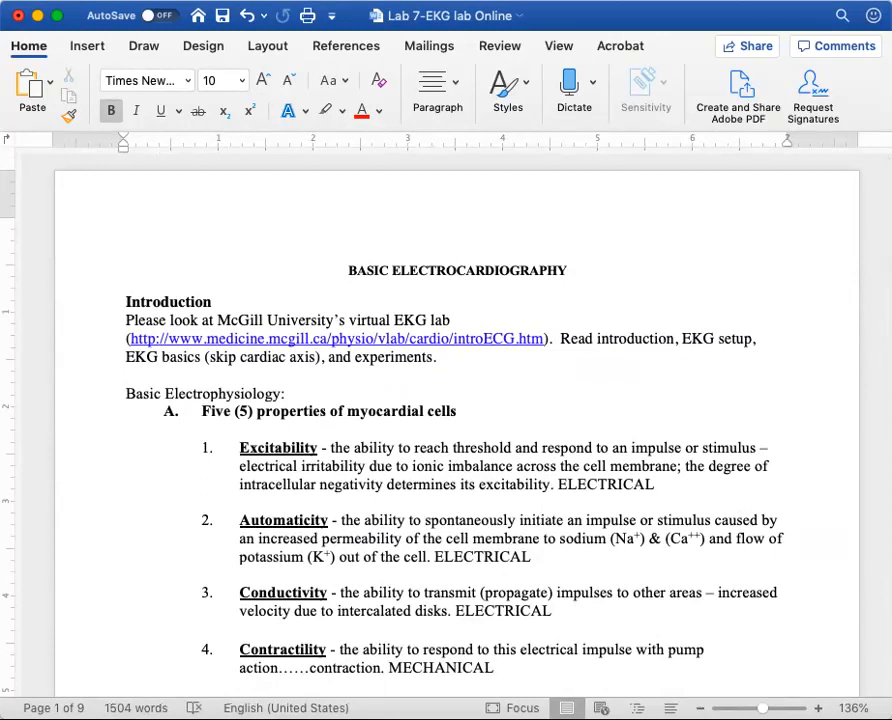
{"action": "left_click", "coordinate": [456, 256]}
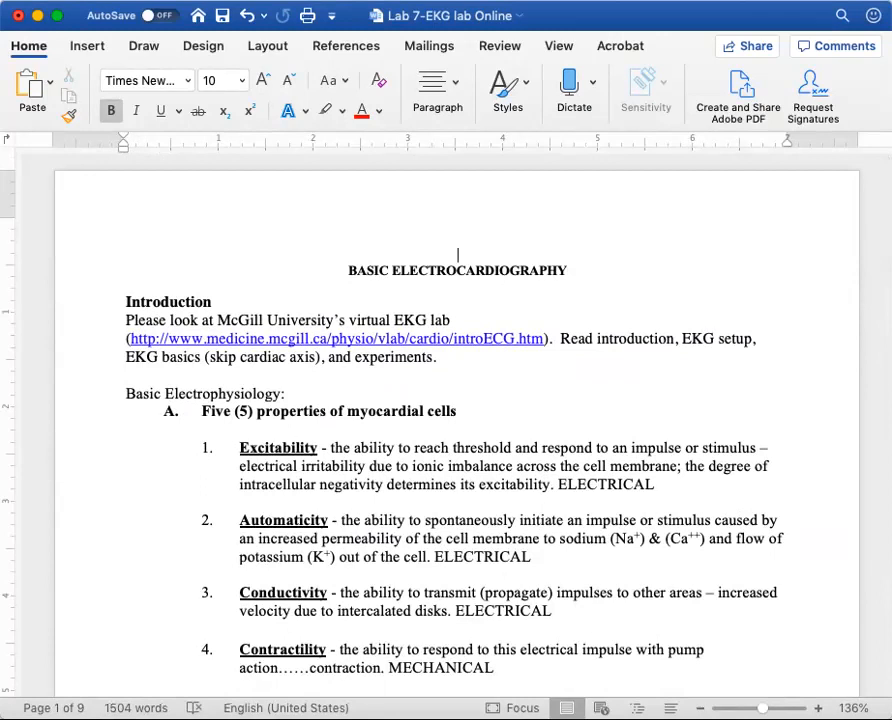